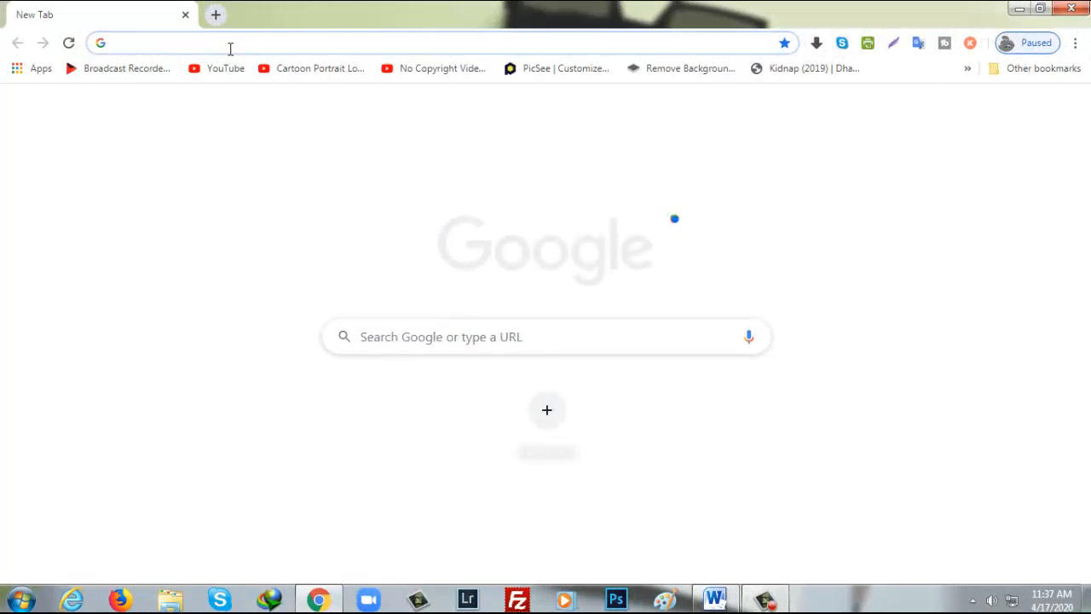
# - Go to zoom.us/download and download the Zoom Client for Meetings installer
pyautogui.click(231, 43)
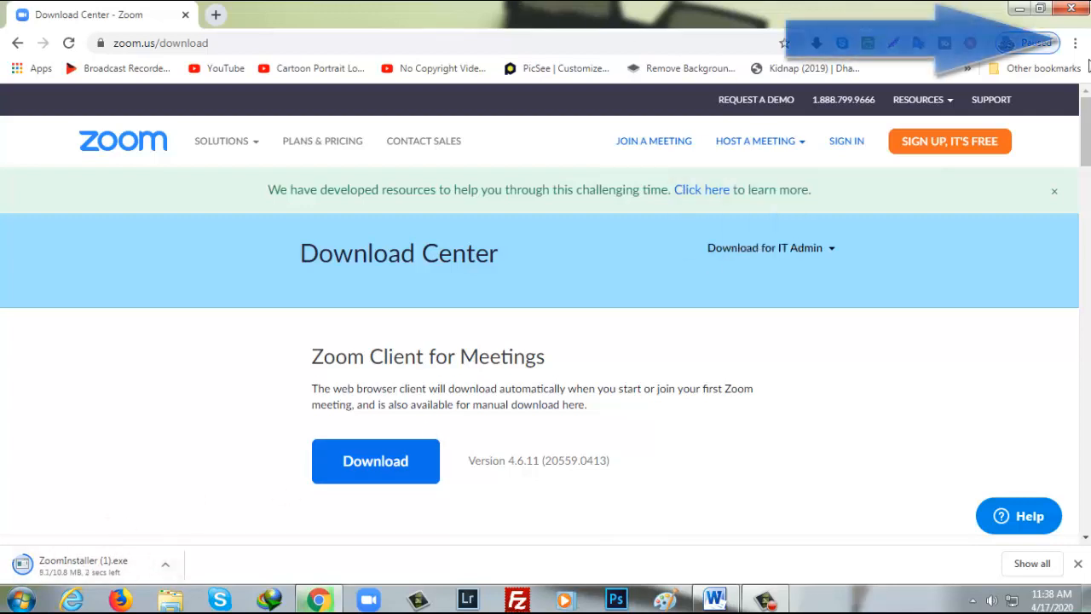
# - Open the Chrome Web Store via More tools > Extensions and the side menu
pyautogui.click(1075, 42)
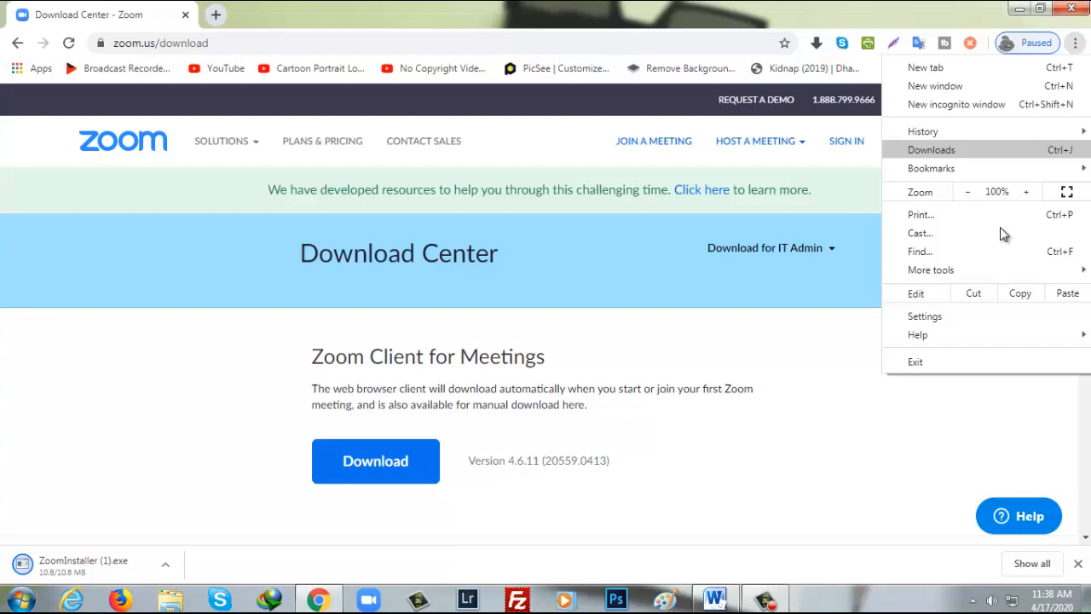
pyautogui.click(931, 270)
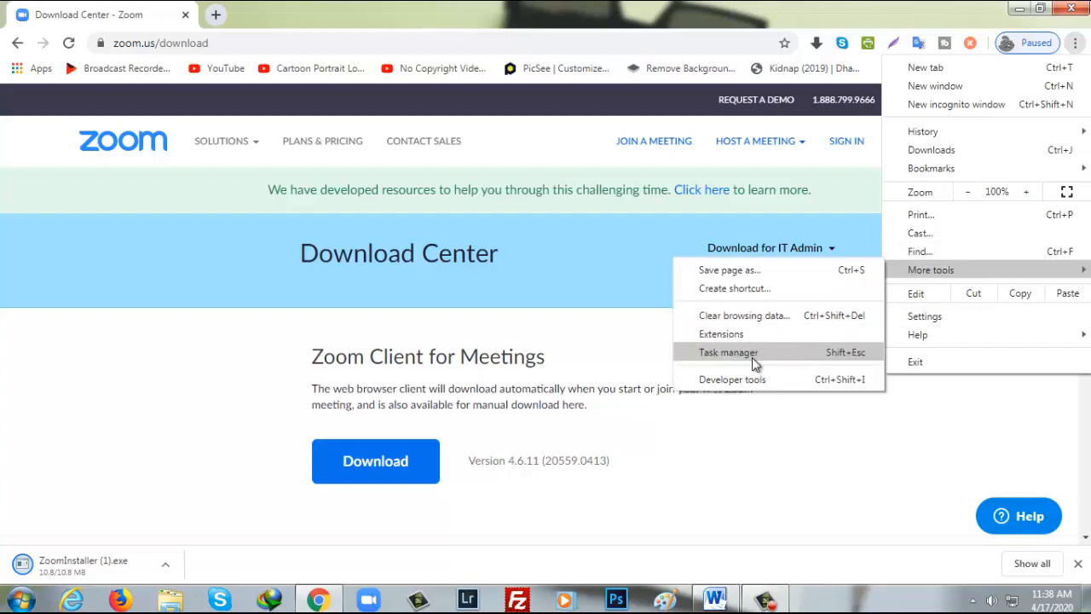
pyautogui.click(722, 334)
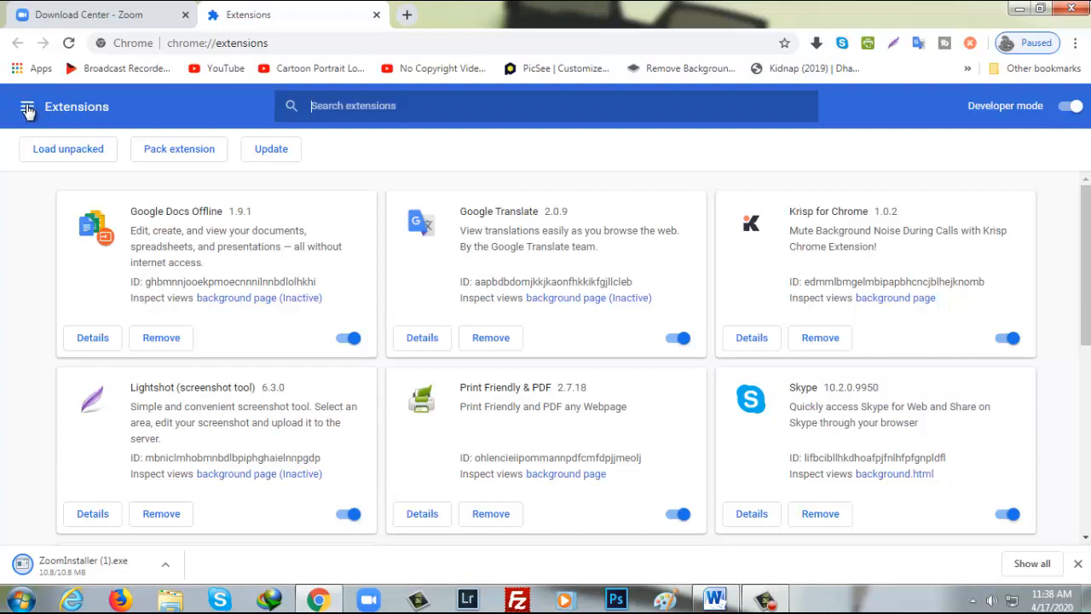
pyautogui.click(27, 106)
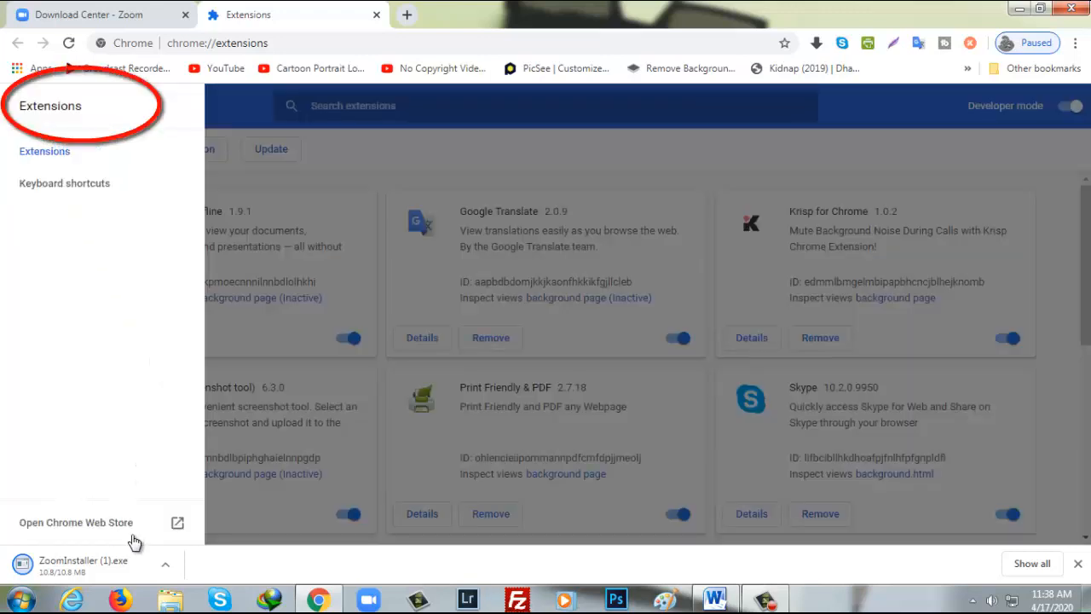
pyautogui.click(75, 521)
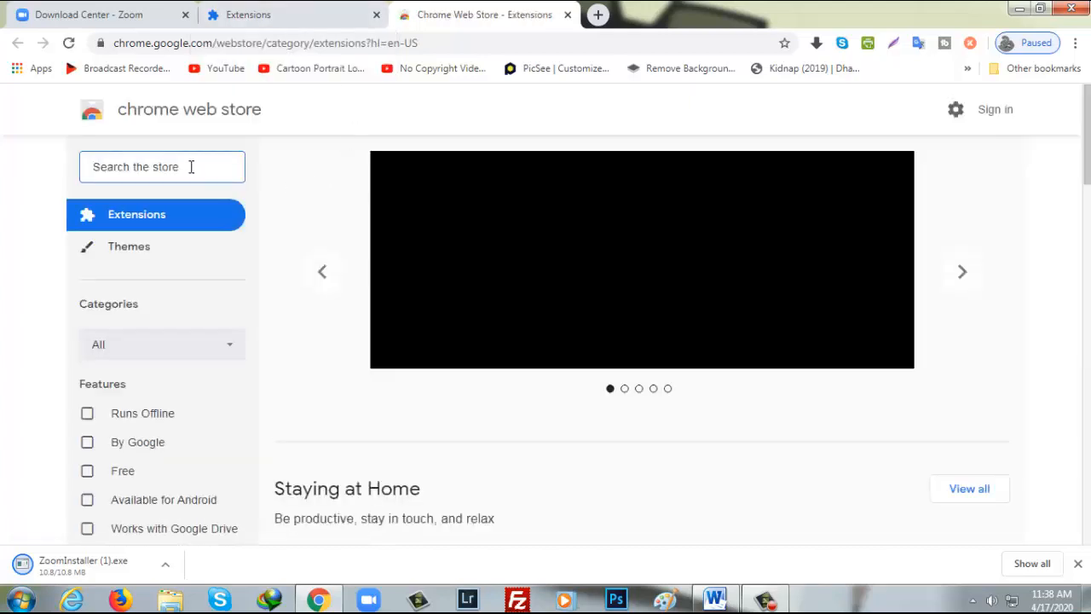
# - Search the store for 'zoom us', then minimize the browser
pyautogui.write('zoom us')
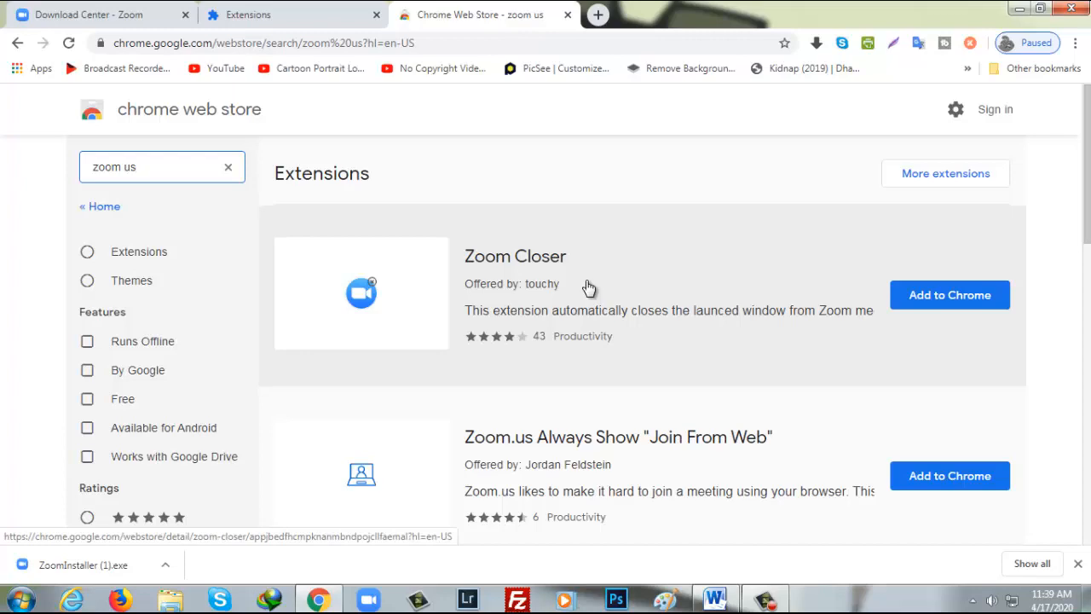
pyautogui.click(136, 166)
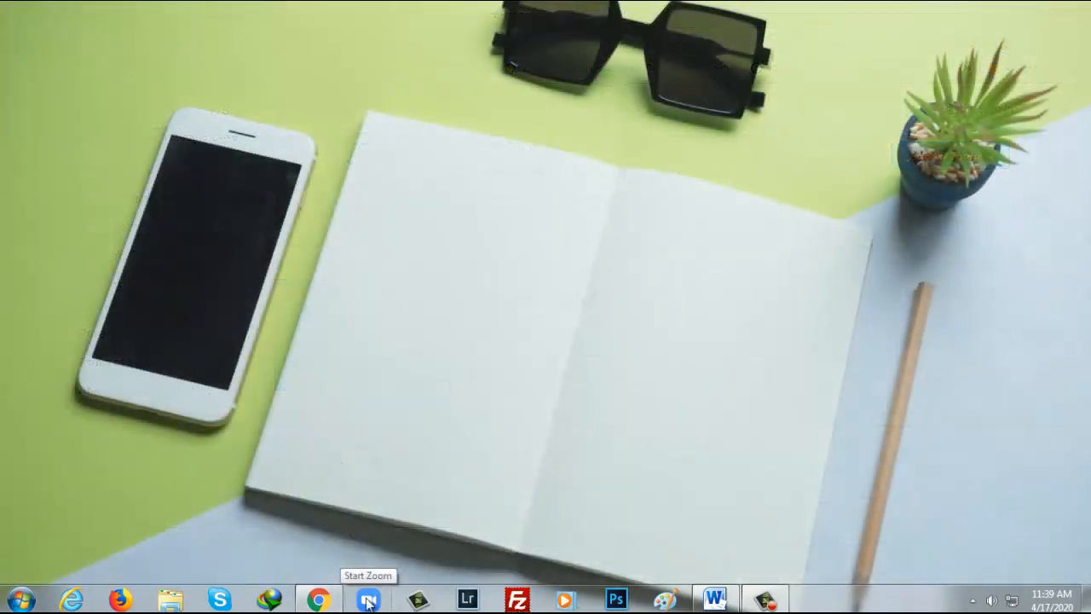
pyautogui.click(367, 599)
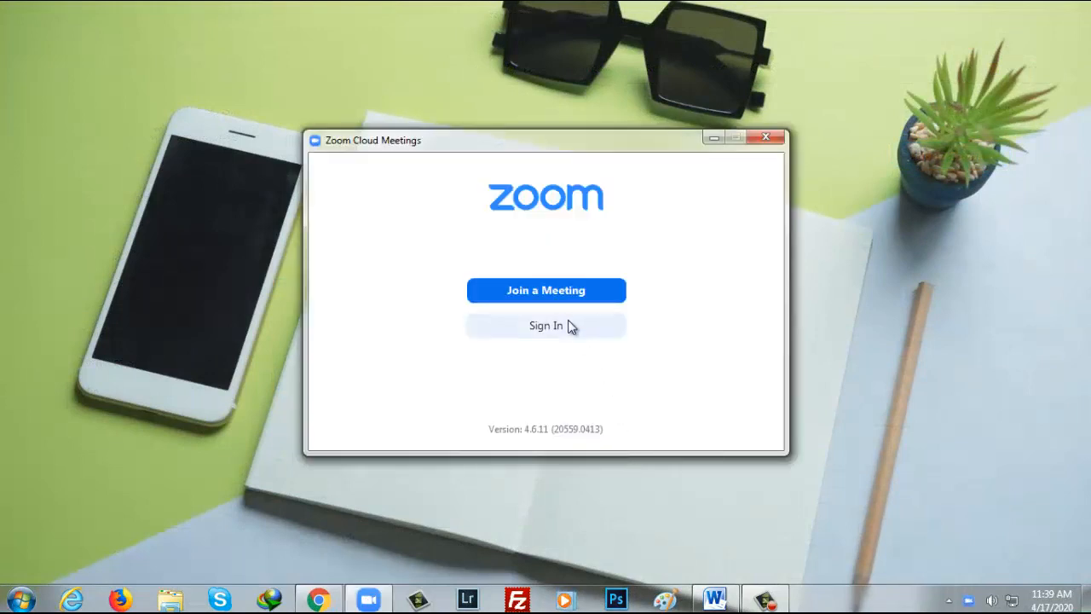
pyautogui.click(546, 325)
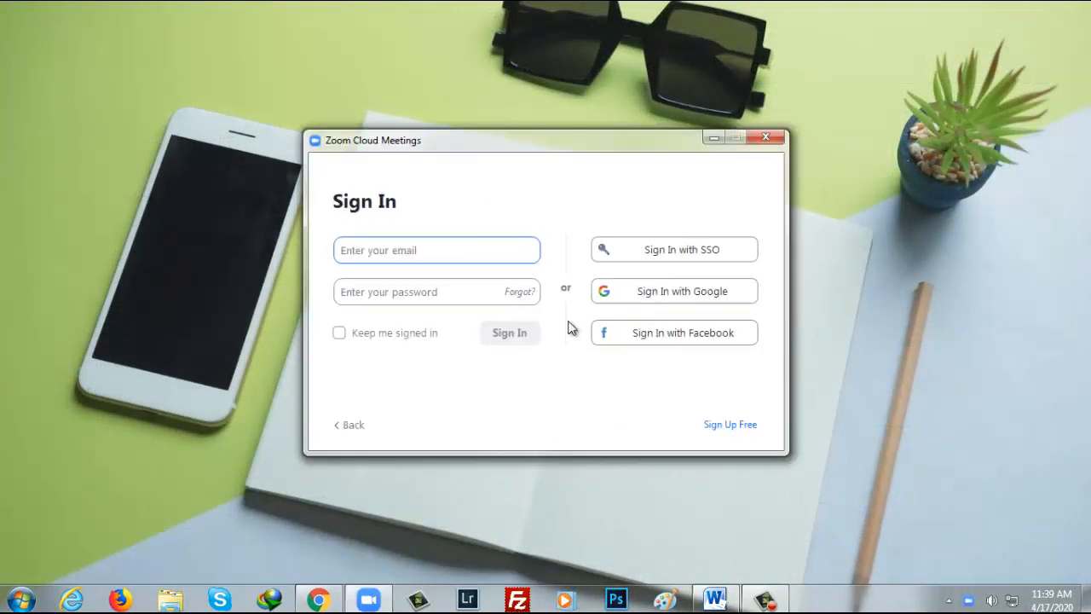
pyautogui.click(437, 250)
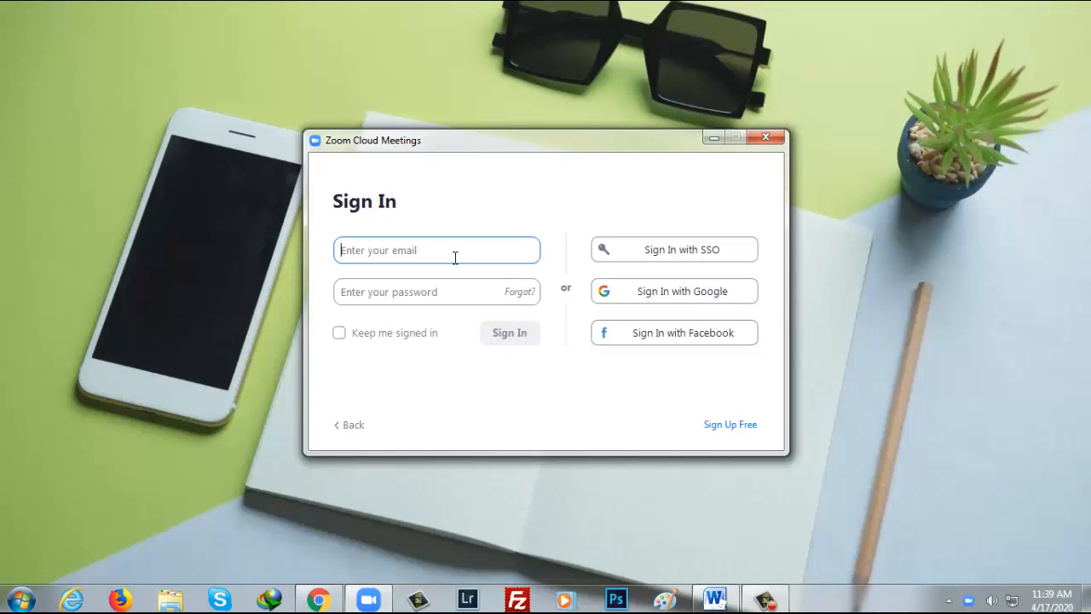
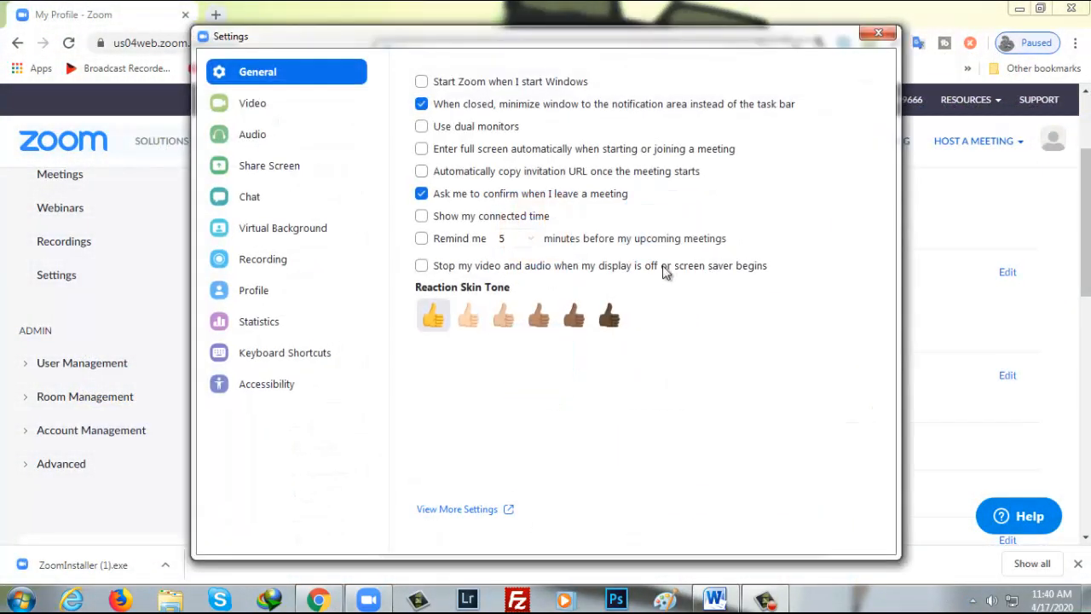
pyautogui.moveTo(290, 228)
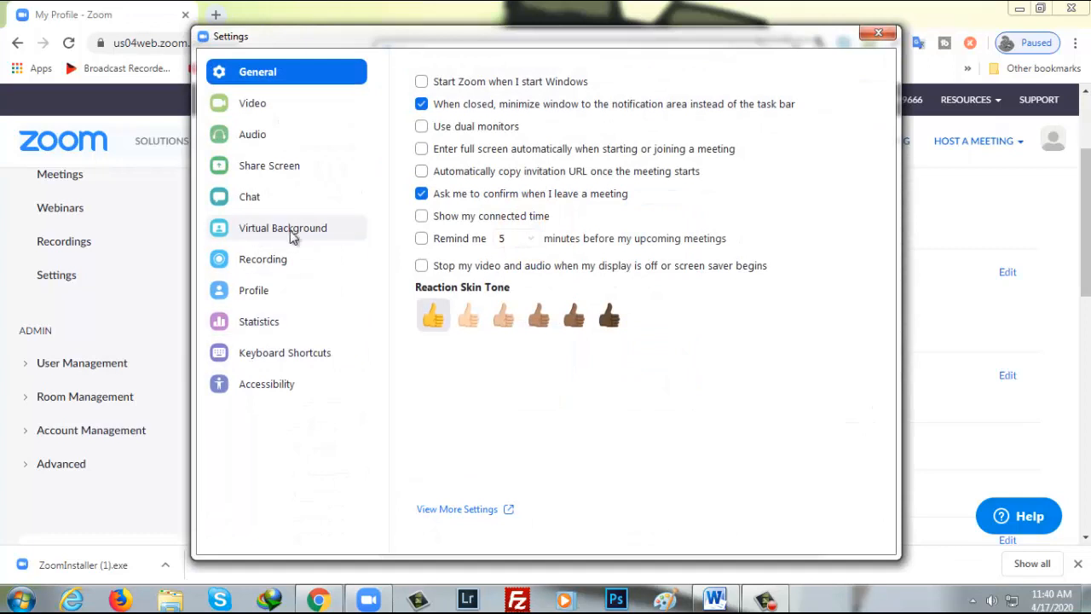
pyautogui.moveTo(505, 275)
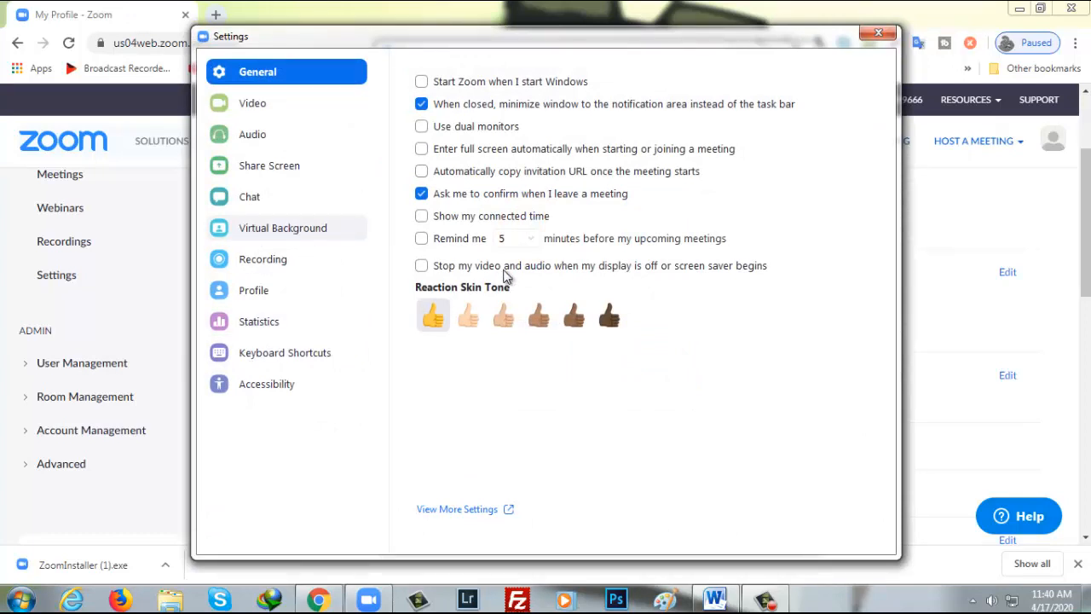
# - Check the custom photo in Virtual Background settings, then close Settings
pyautogui.click(283, 228)
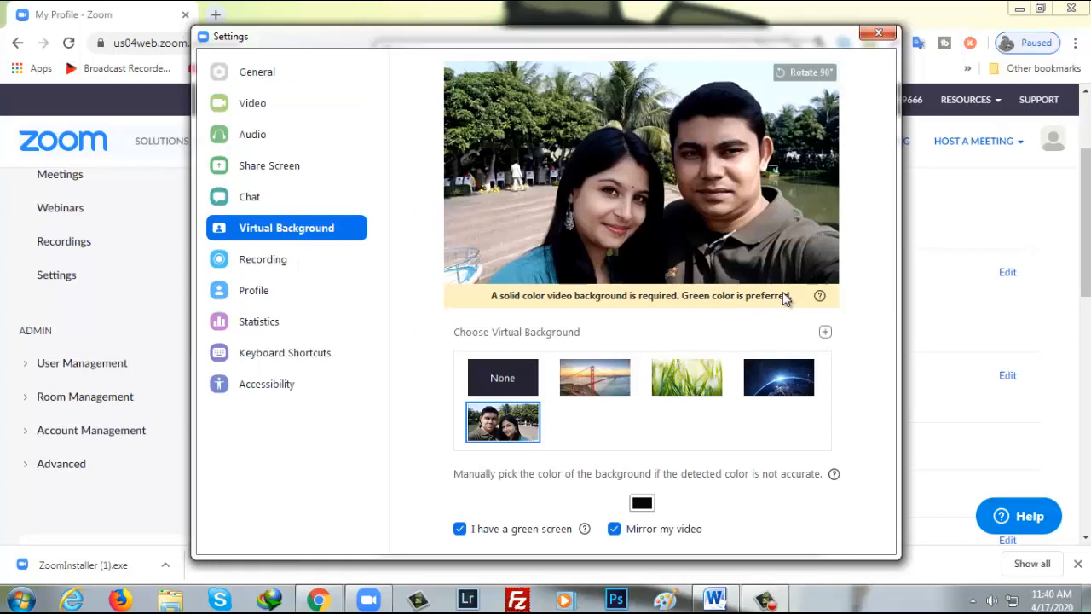
pyautogui.moveTo(682, 245)
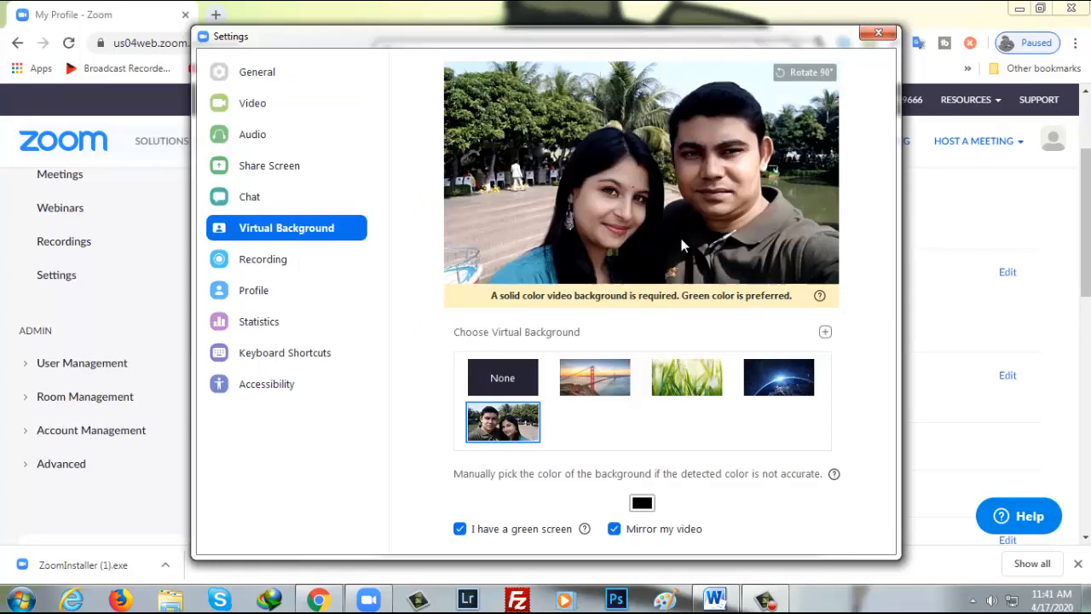
pyautogui.moveTo(885, 163)
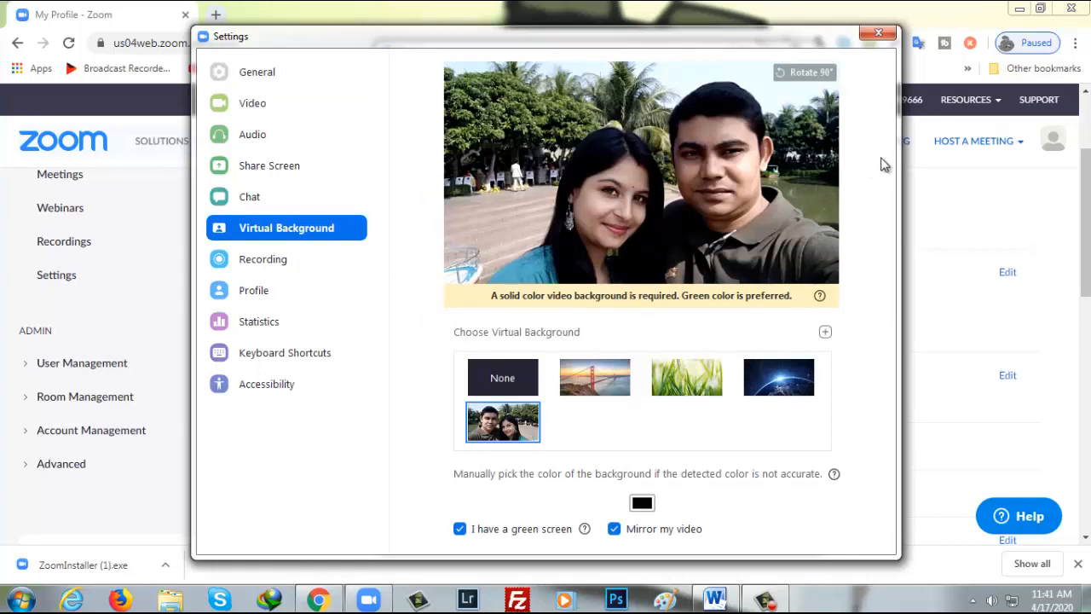
pyautogui.moveTo(859, 159)
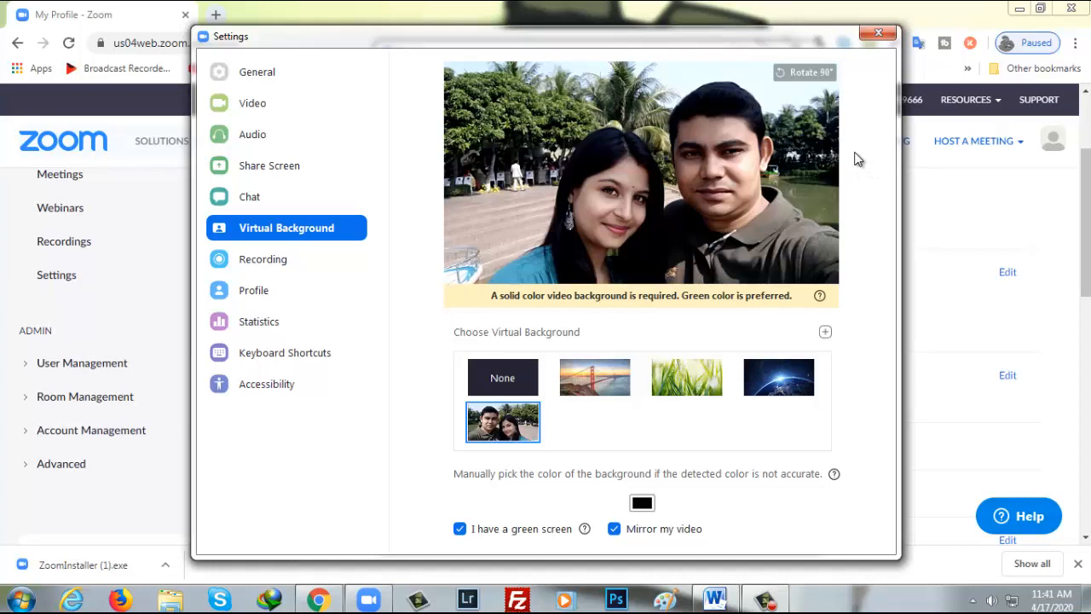
pyautogui.moveTo(860, 54)
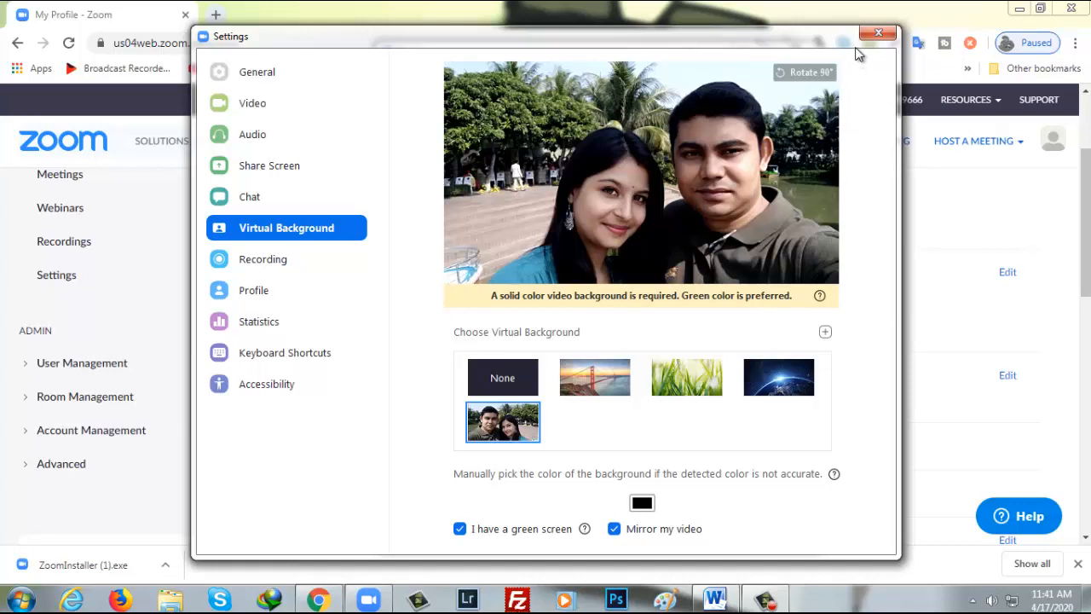
pyautogui.moveTo(902, 340)
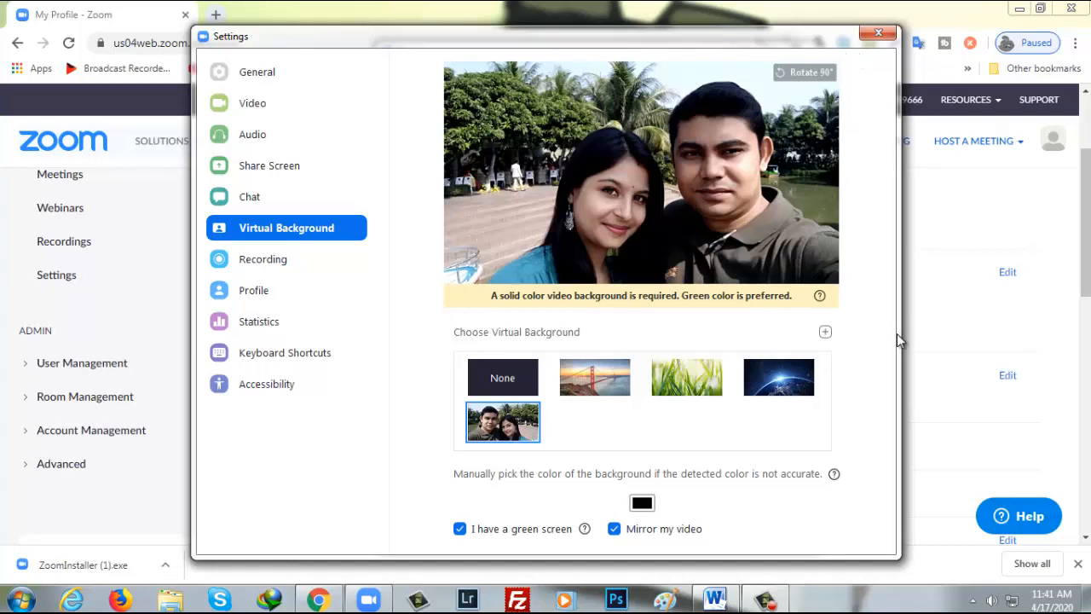
pyautogui.moveTo(874, 345)
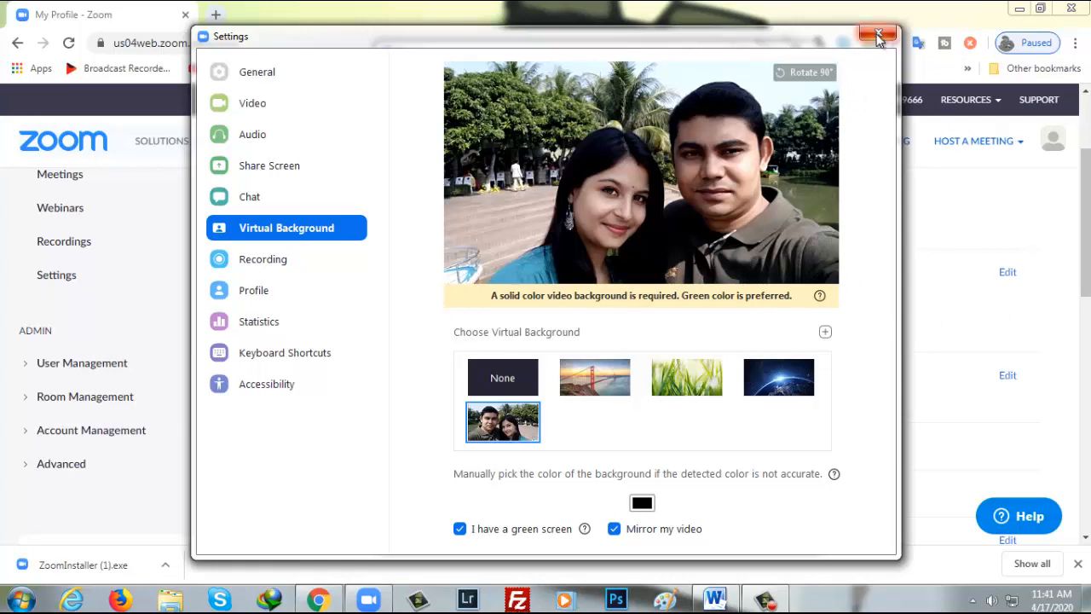
pyautogui.moveTo(879, 35)
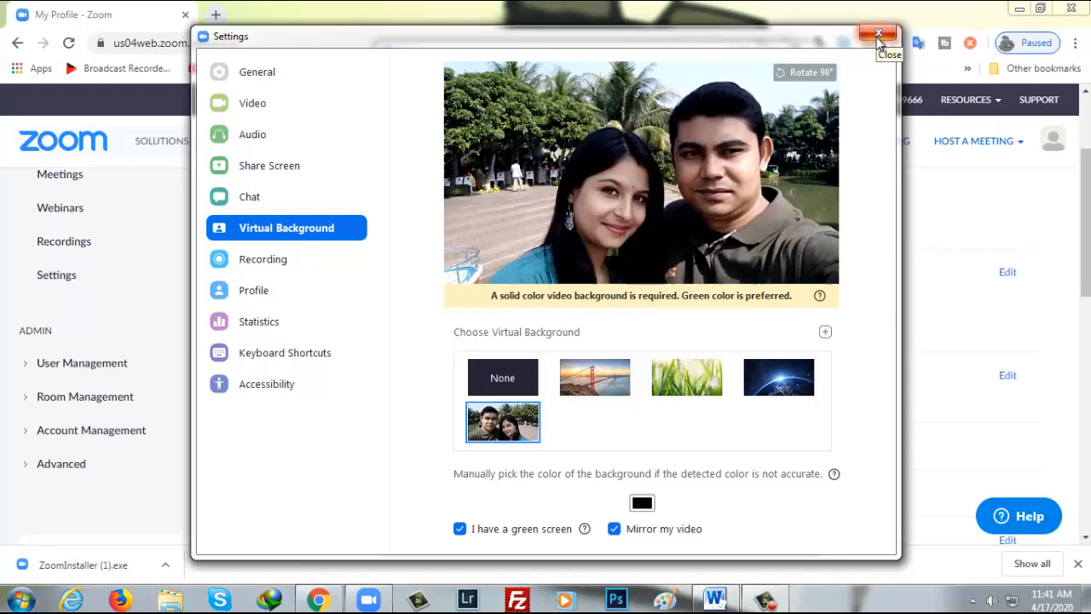
pyautogui.click(877, 34)
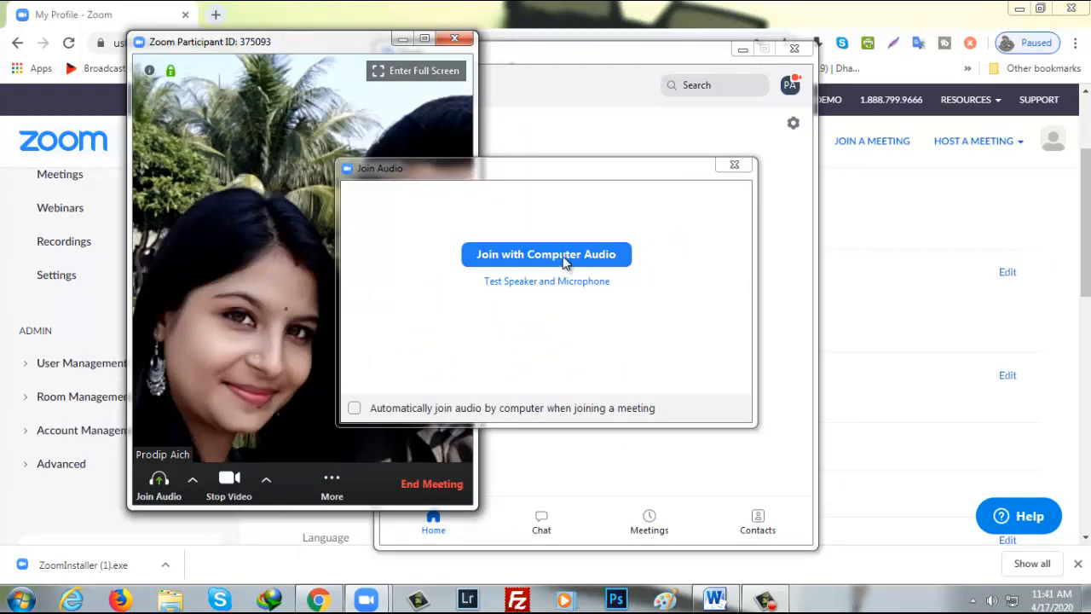
pyautogui.moveTo(547, 281)
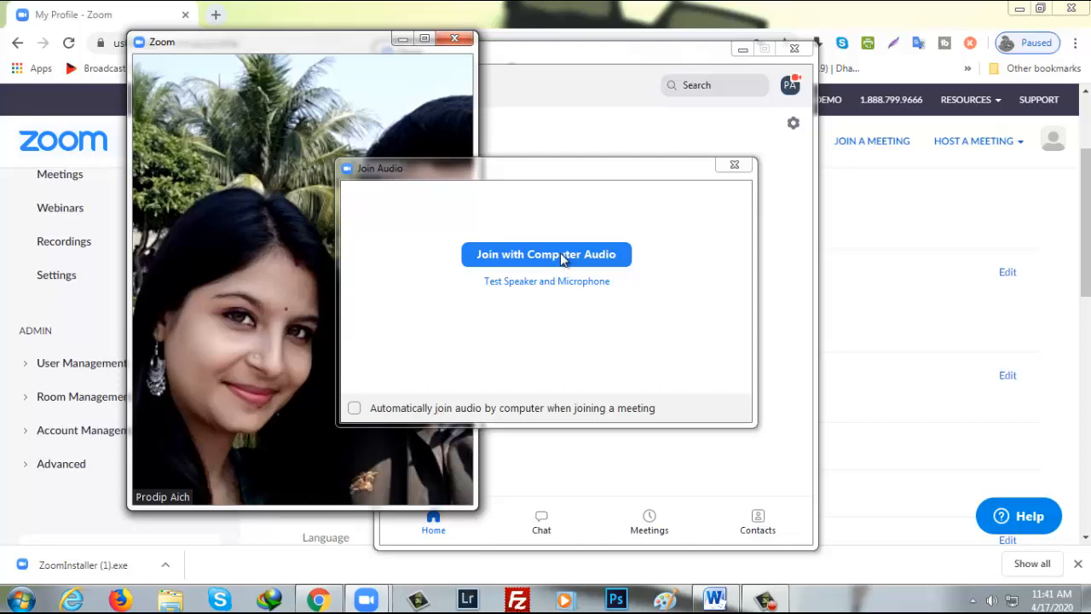
# - Join the new meeting with computer audio
pyautogui.click(546, 255)
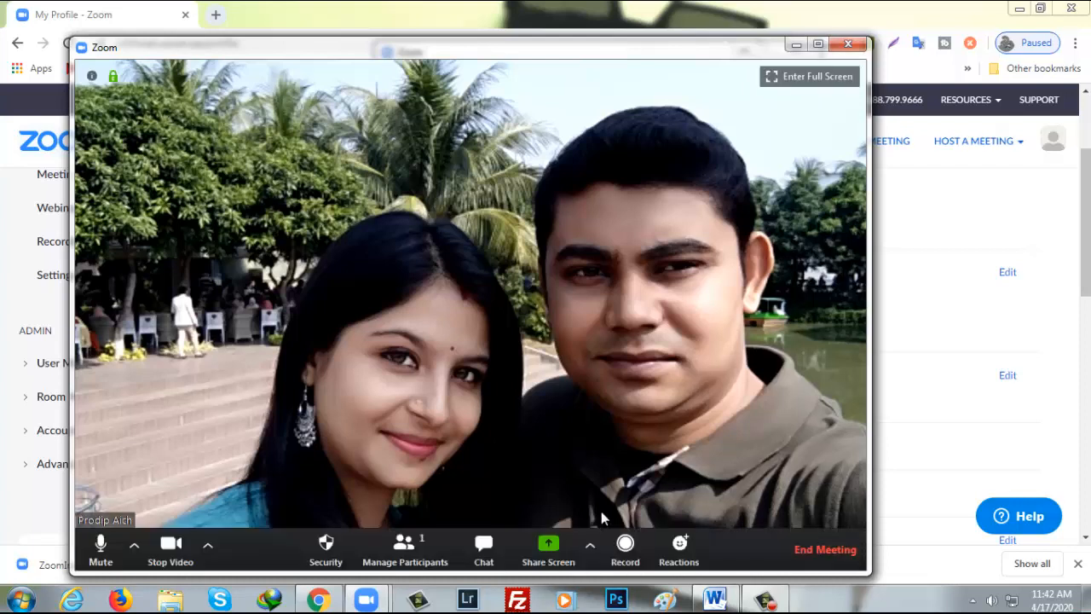
pyautogui.moveTo(405, 549)
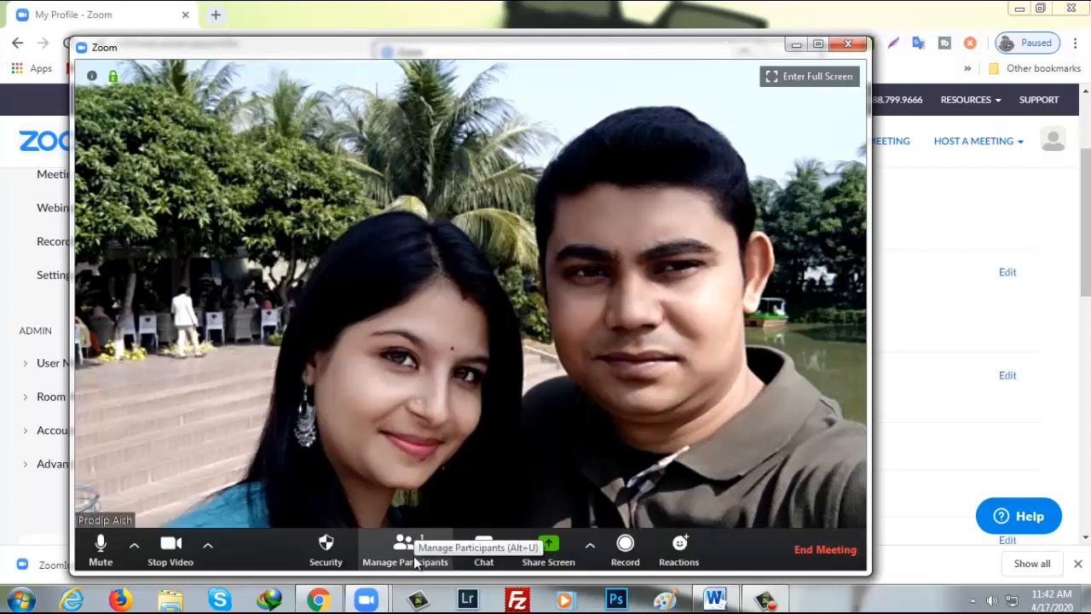
# - Open the meeting's participants panel, showing the host alone
pyautogui.click(404, 550)
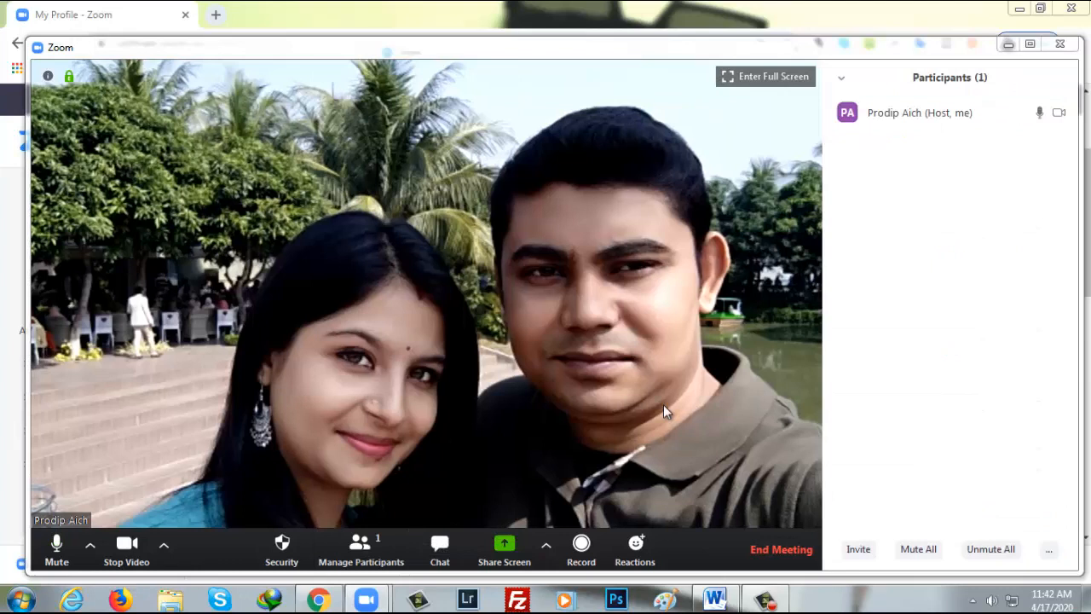
pyautogui.moveTo(1032, 137)
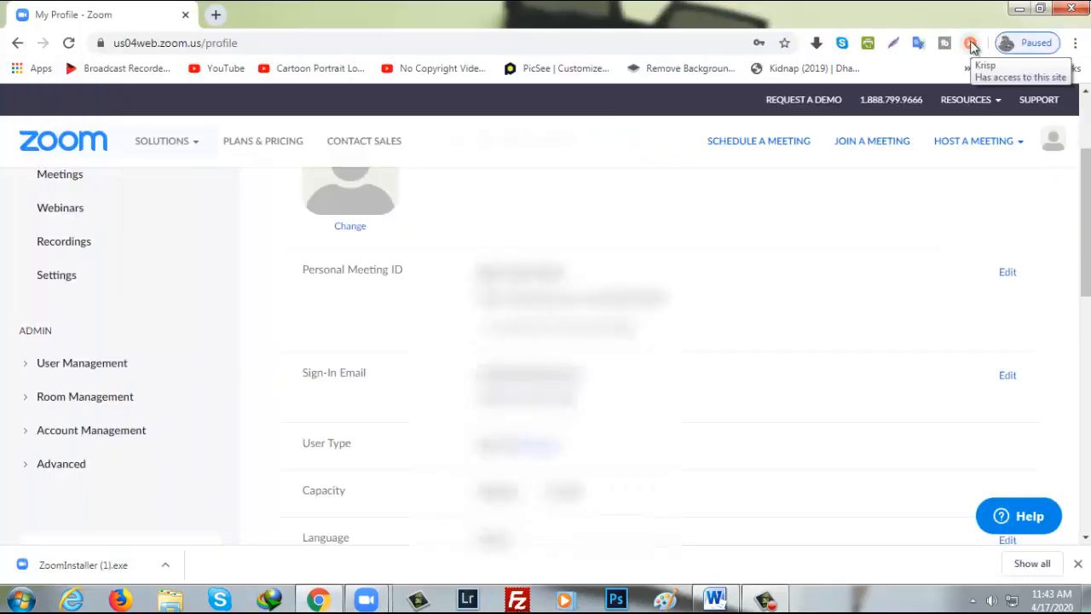
# - Switch on Mute Noise in the Krisp extension popup
pyautogui.click(970, 43)
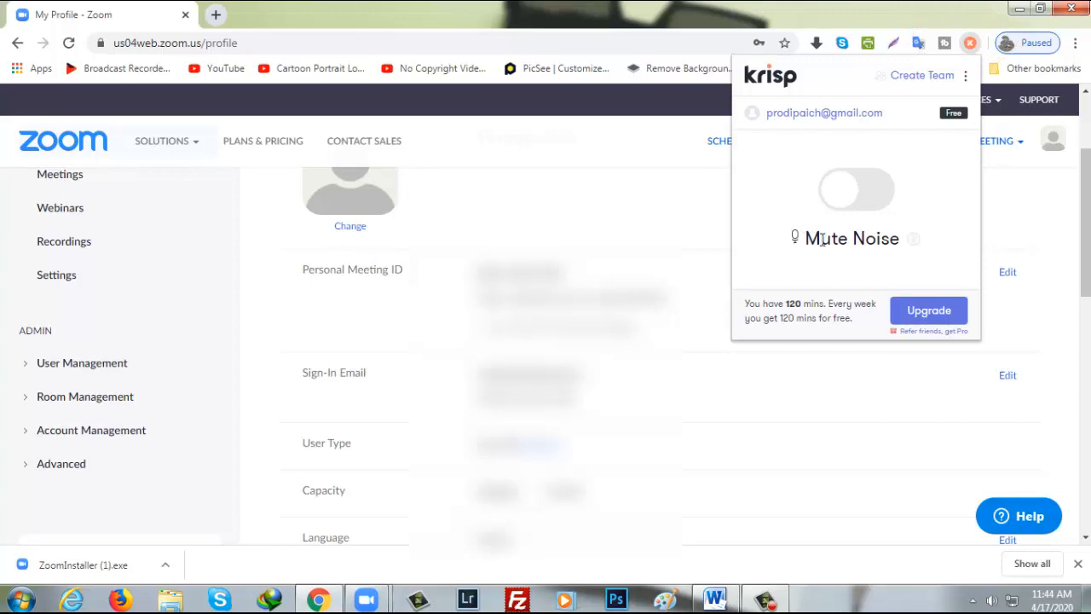
pyautogui.moveTo(872, 196)
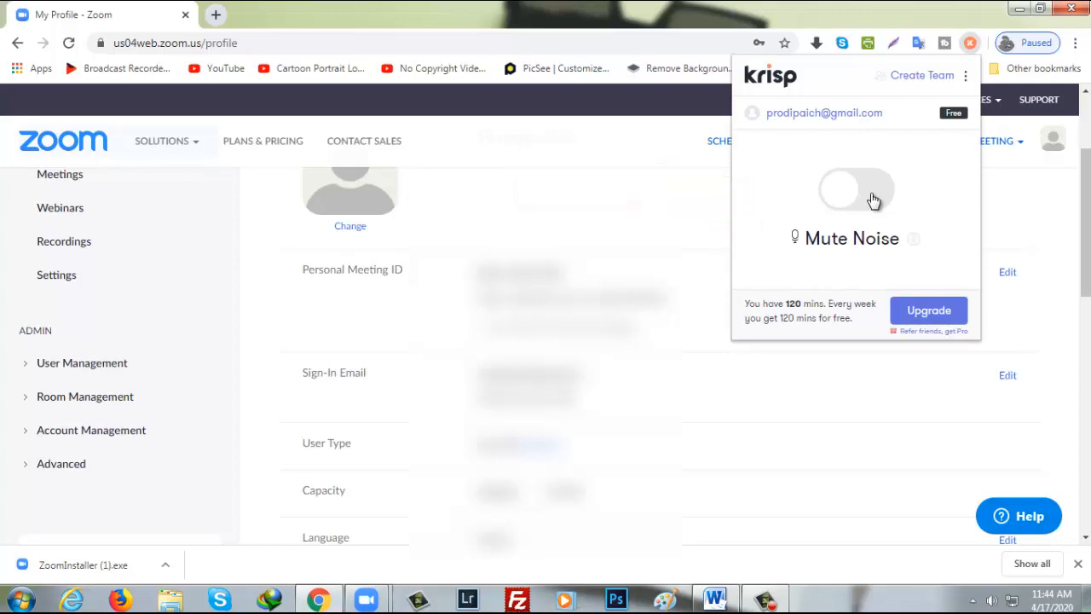
pyautogui.click(856, 189)
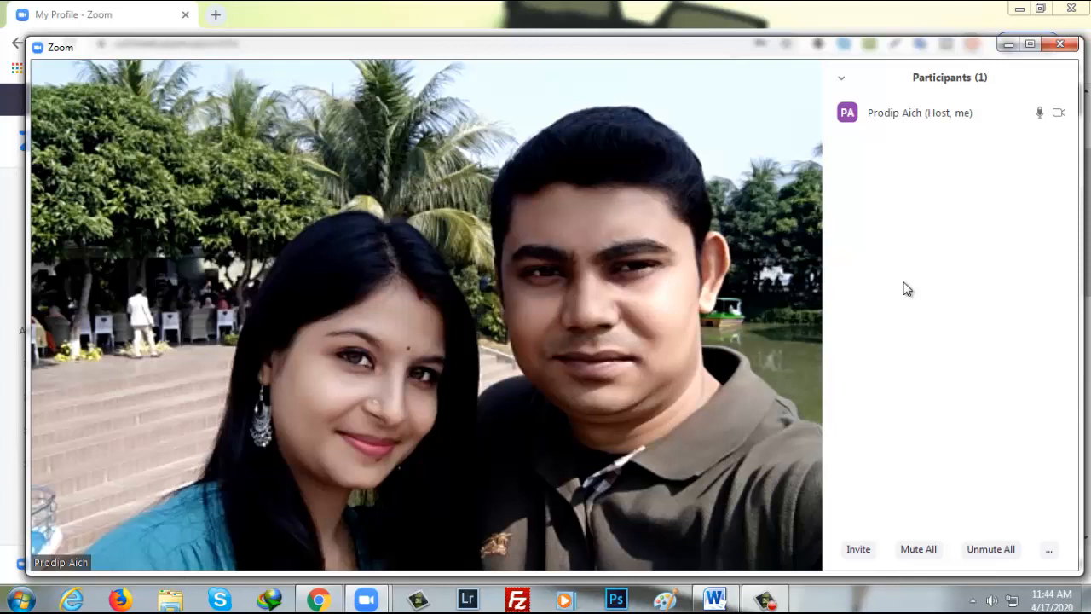
# - Open Chrome's extensions page through More tools > Extensions
pyautogui.click(1076, 43)
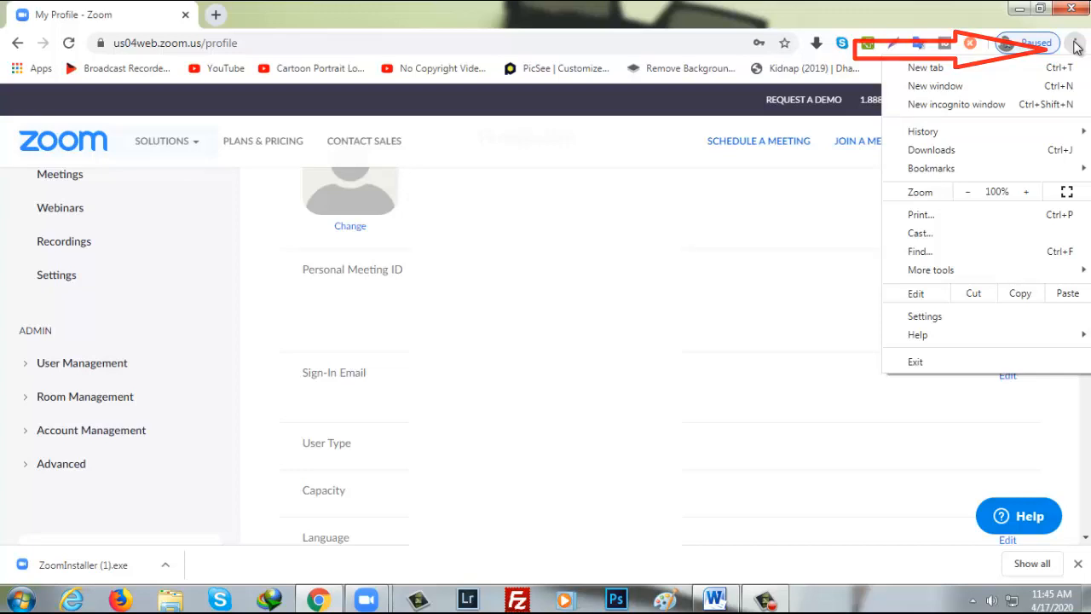
pyautogui.moveTo(931, 270)
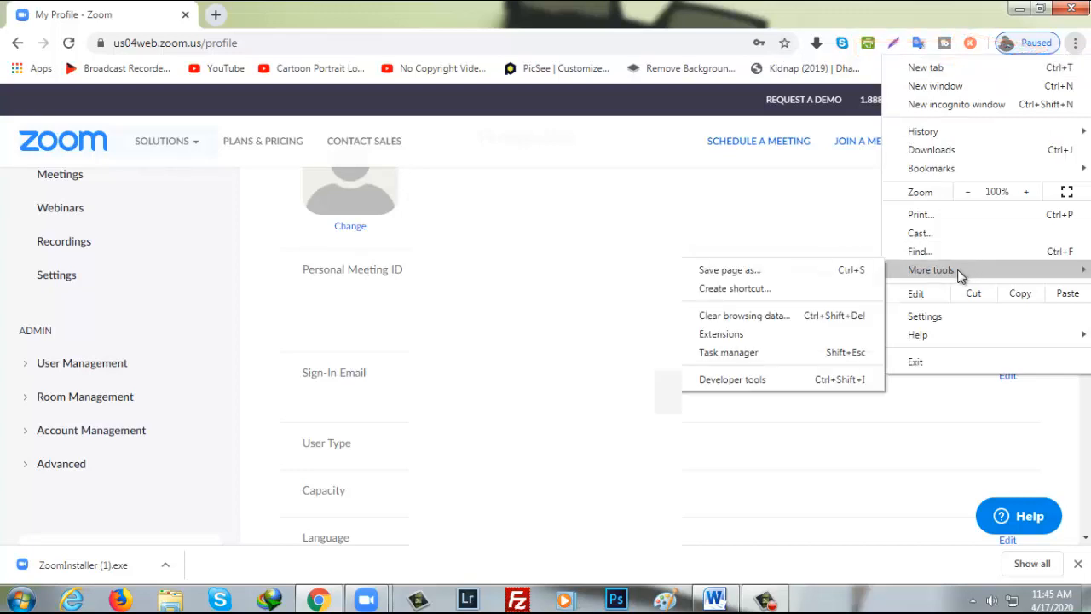
pyautogui.moveTo(744, 321)
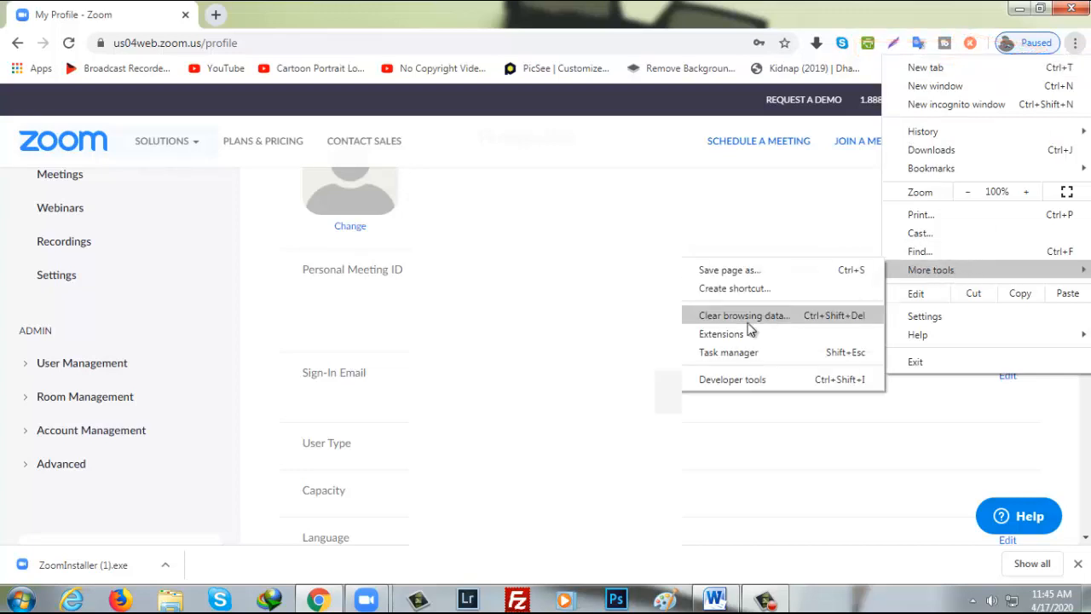
pyautogui.click(721, 333)
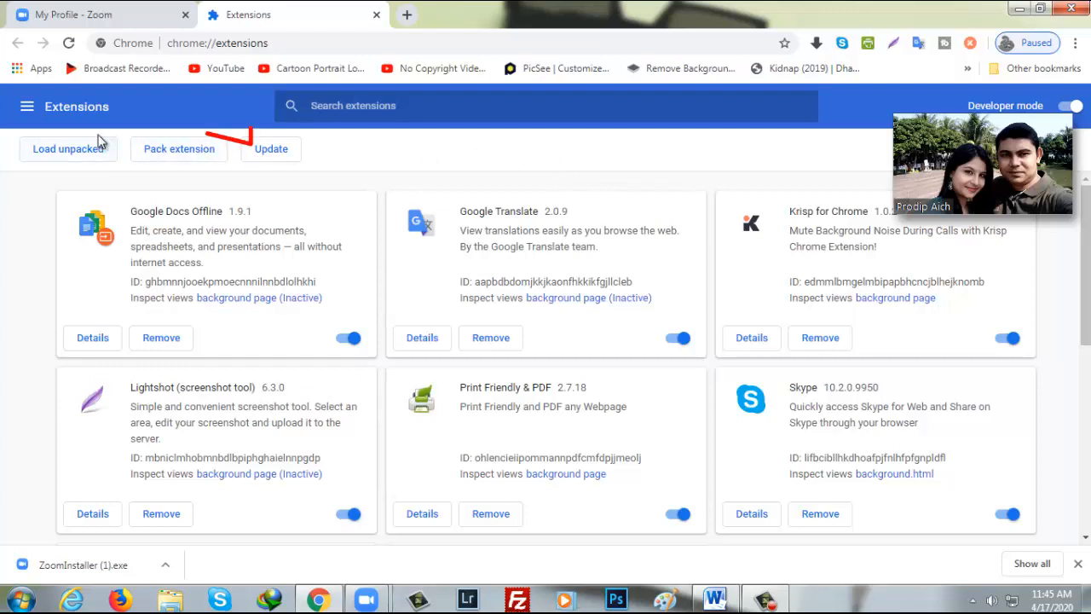
pyautogui.moveTo(27, 106)
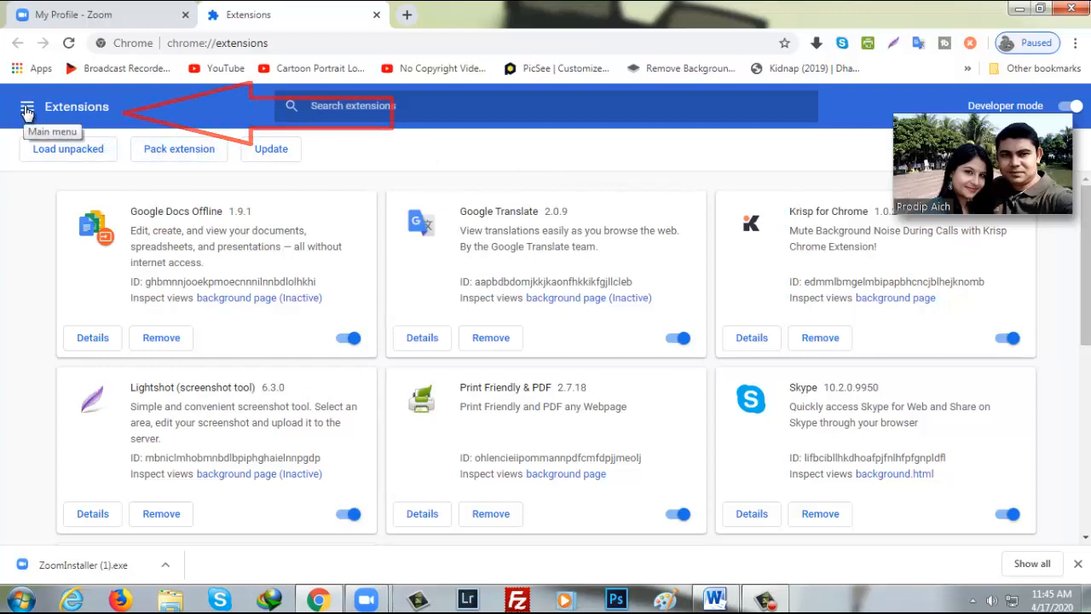
# - Open the Chrome Web Store from the extensions side menu and search 'krisp'
pyautogui.click(27, 106)
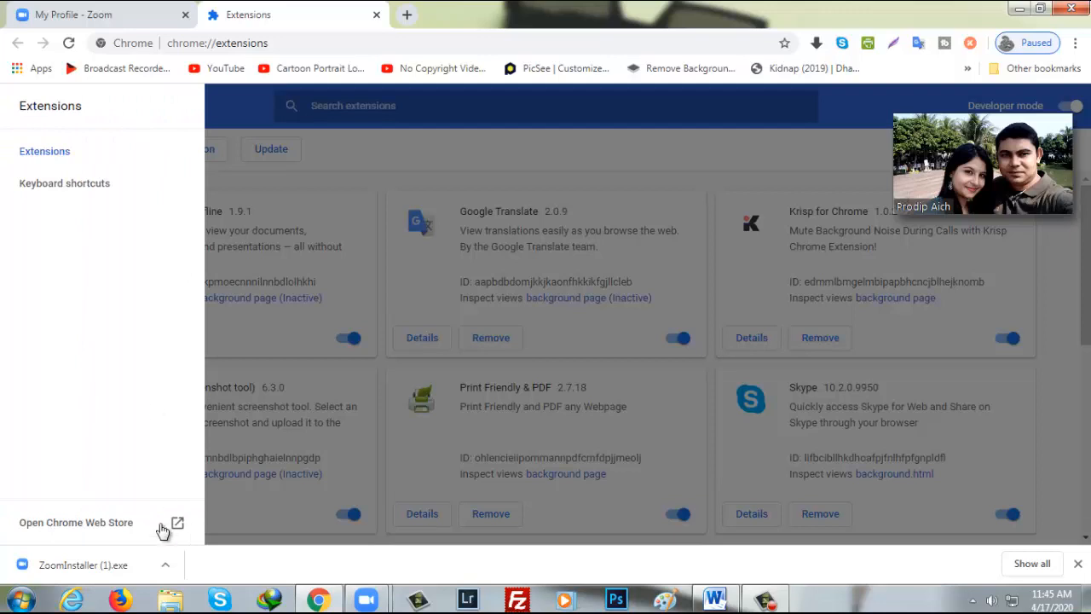
pyautogui.click(75, 523)
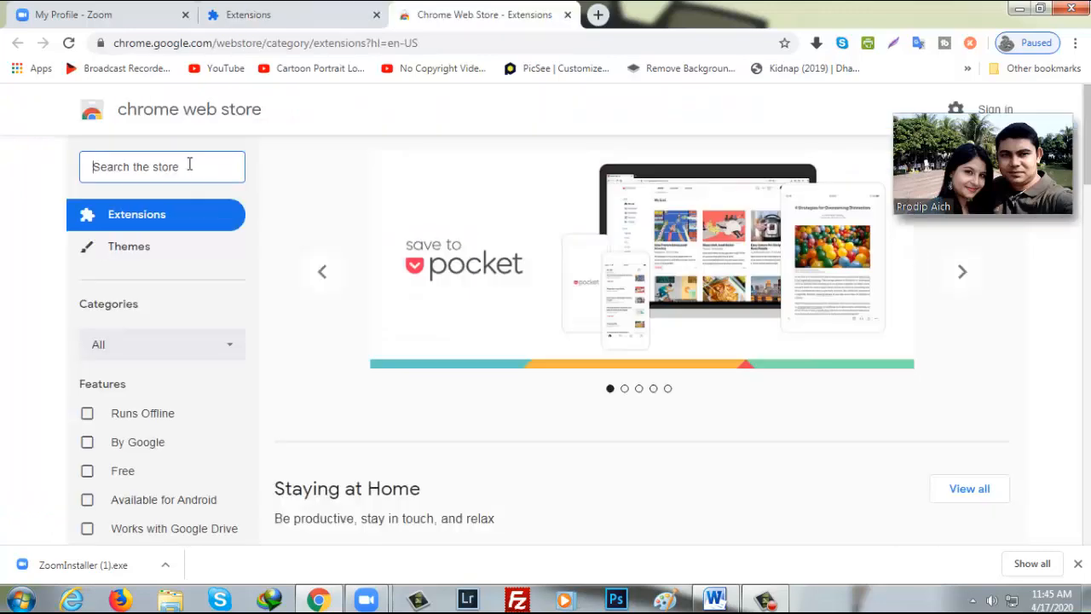
pyautogui.write('krisp')
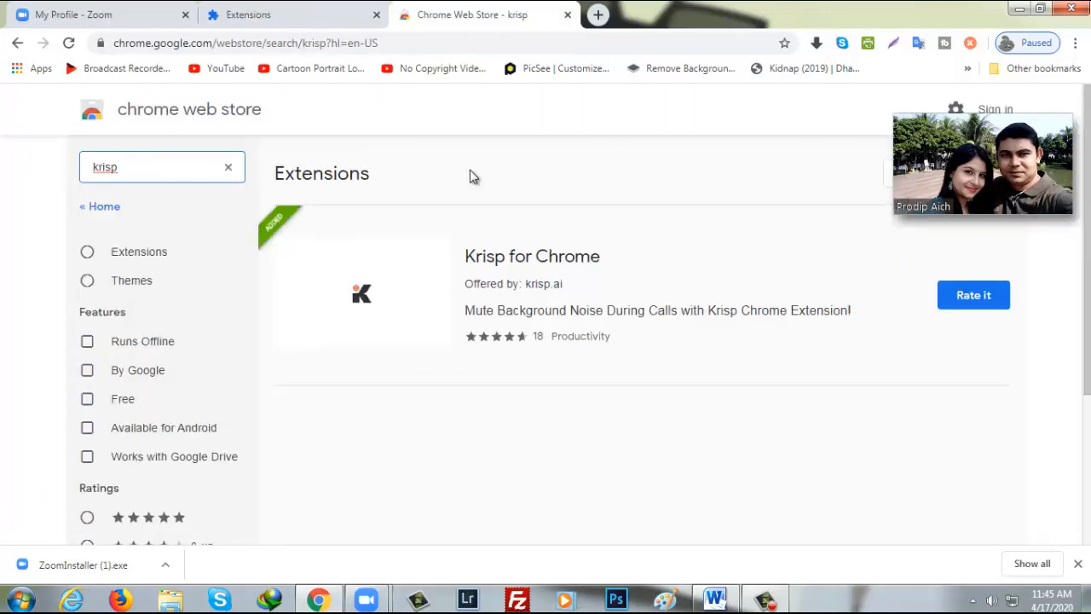
pyautogui.moveTo(648, 262)
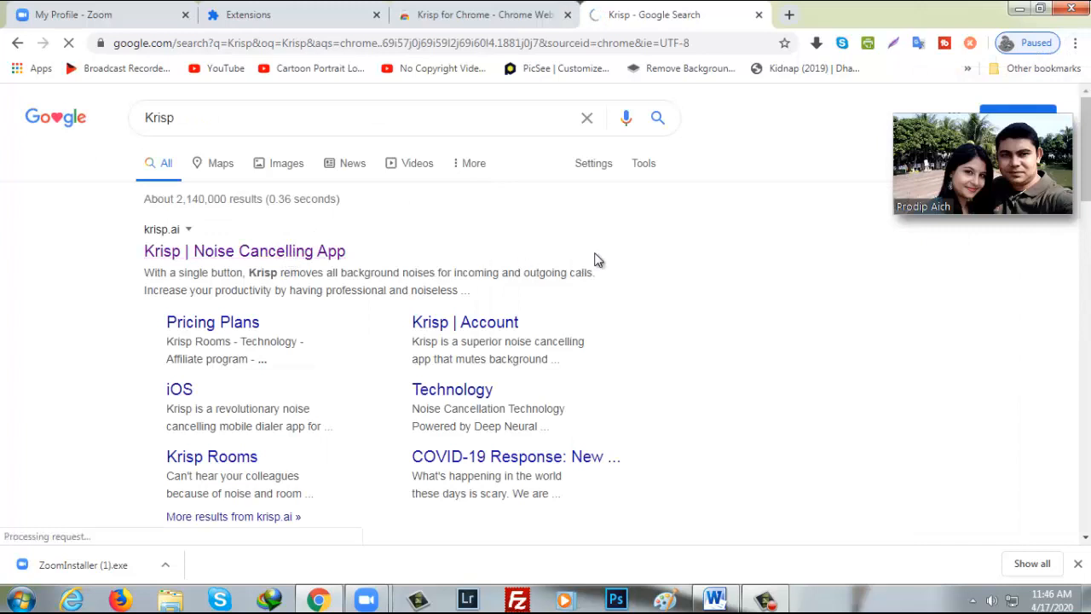
# - Open krisp.ai from the Google results, then its Pricing Plans sitelink for krisp.ai/pricing
pyautogui.click(213, 322)
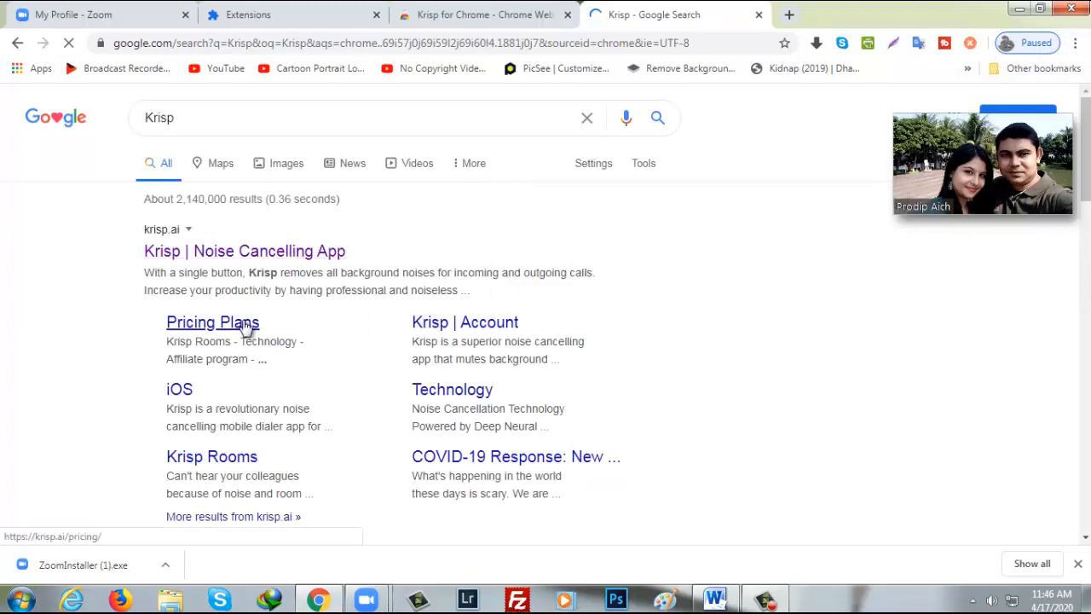
pyautogui.click(245, 251)
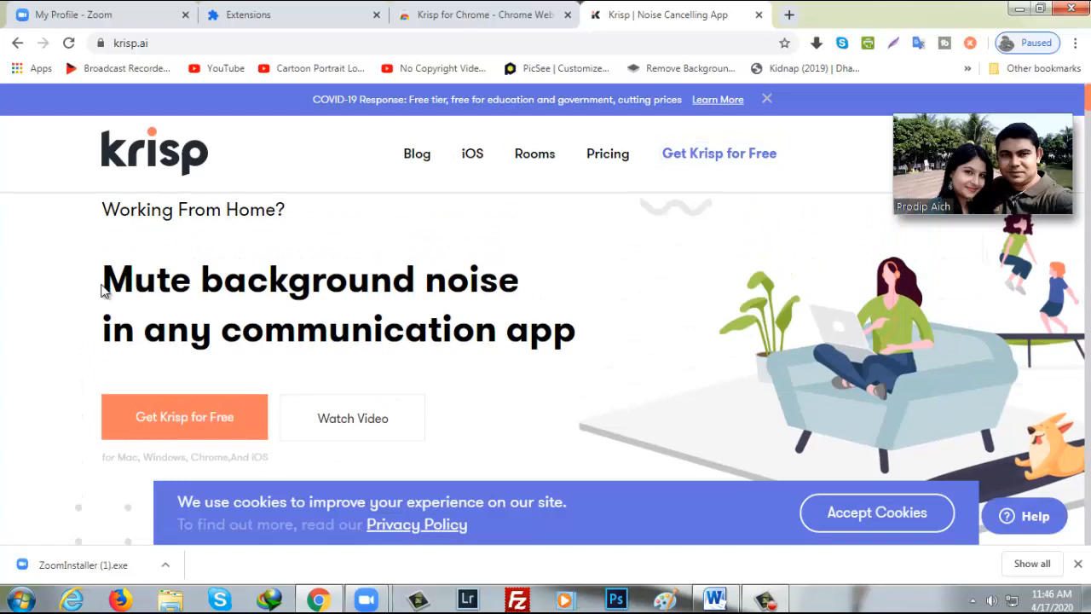
pyautogui.click(184, 417)
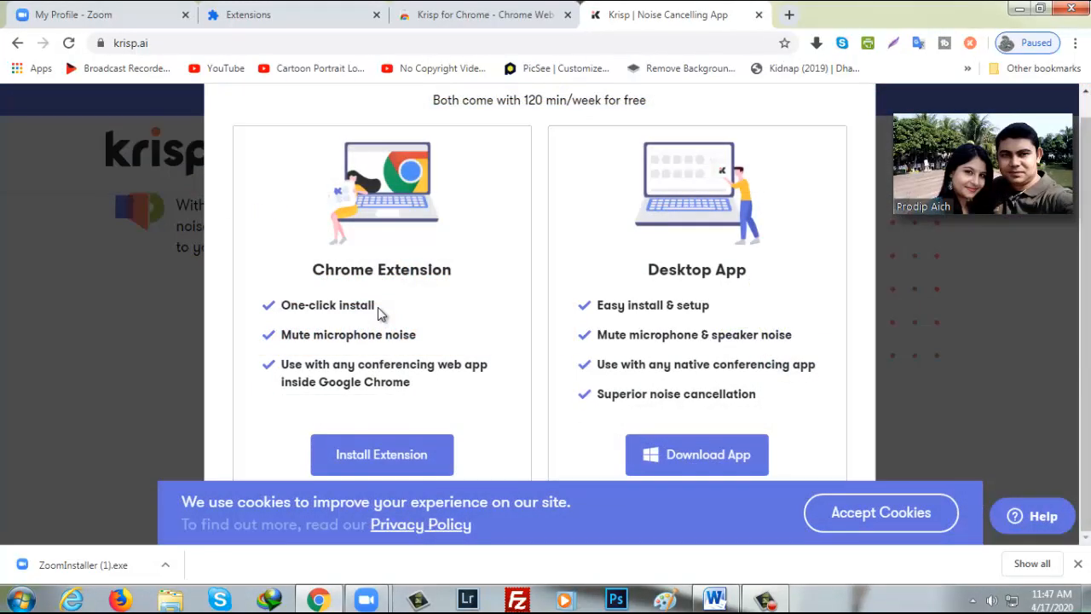
pyautogui.moveTo(719, 466)
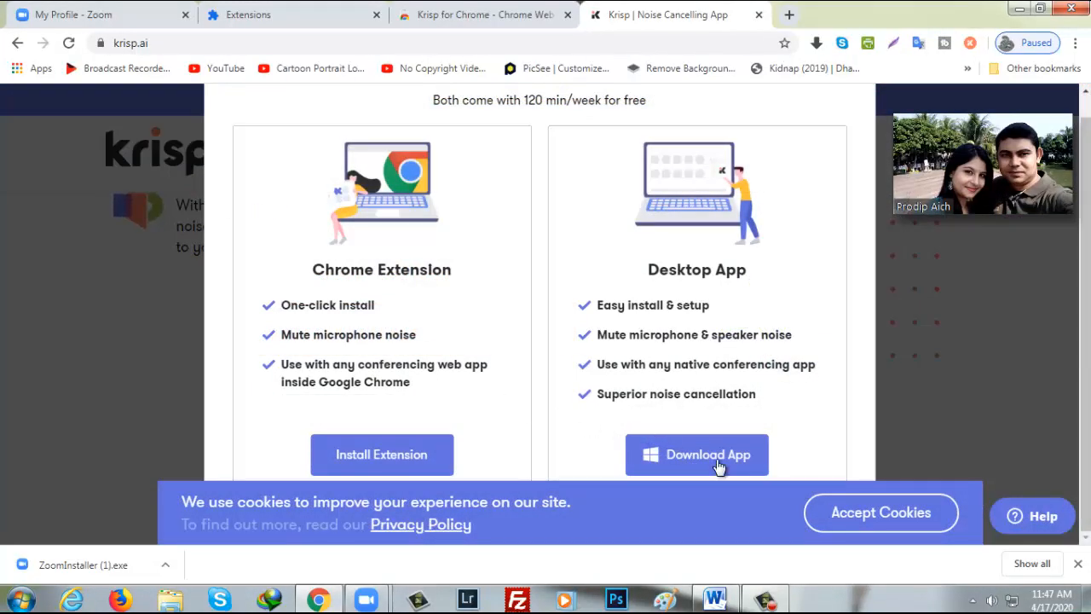
pyautogui.moveTo(358, 292)
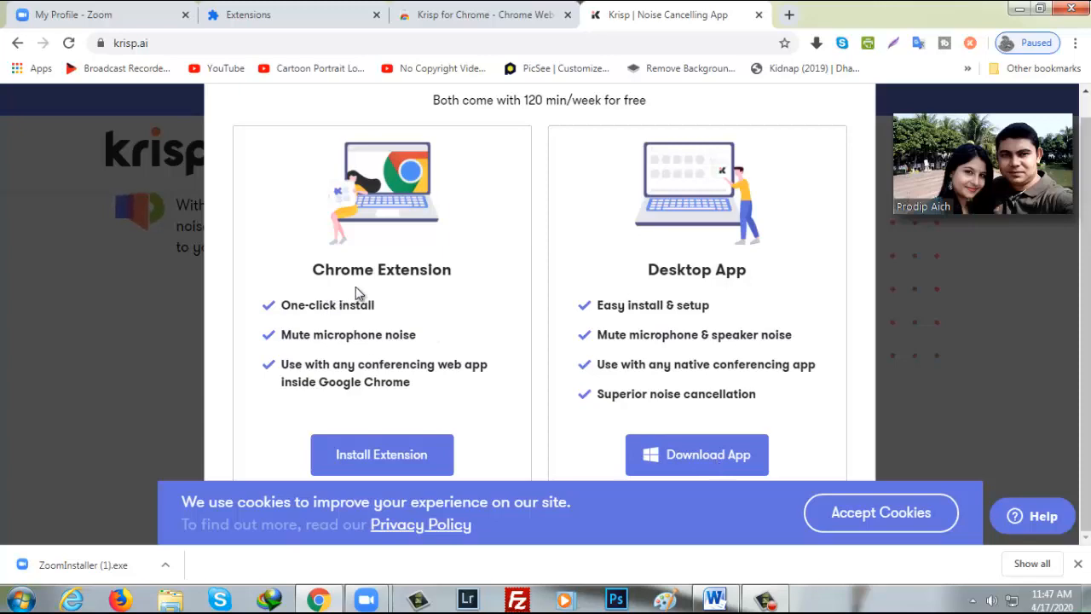
pyautogui.moveTo(525, 354)
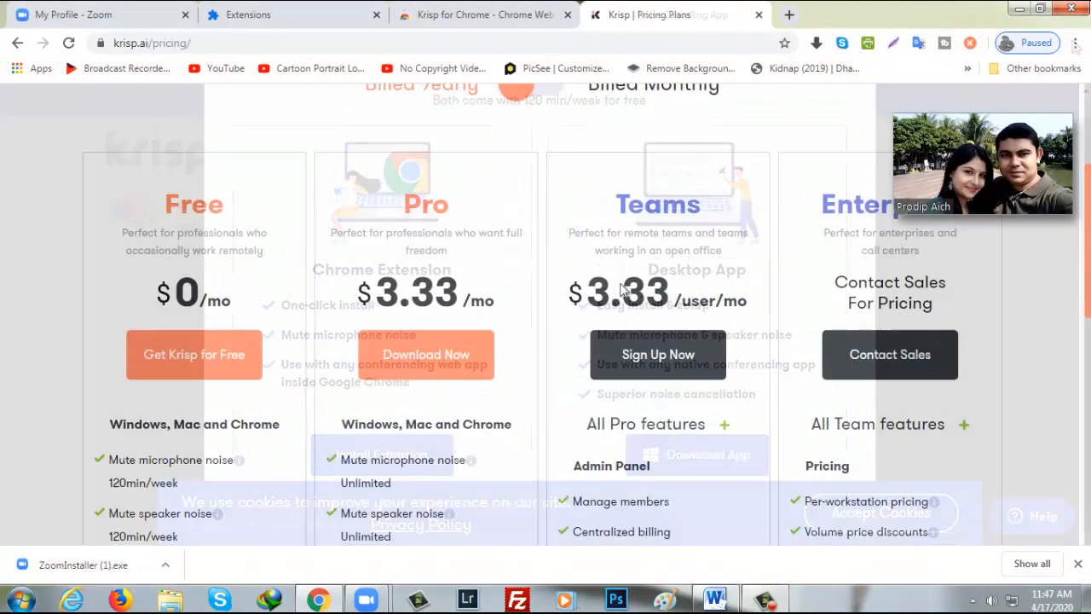
pyautogui.scroll(-3)
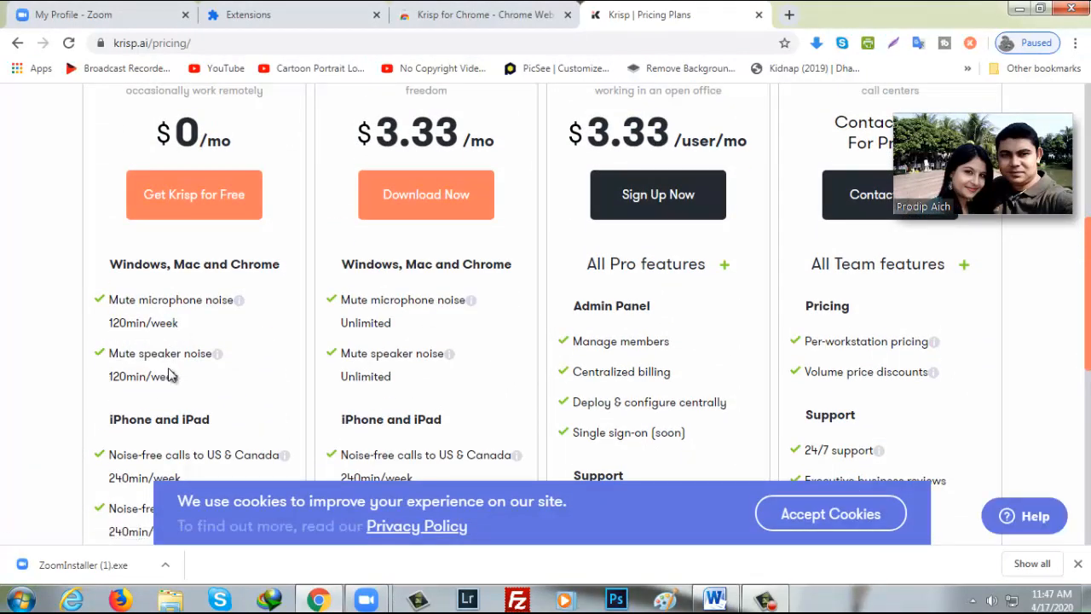
pyautogui.scroll(-3)
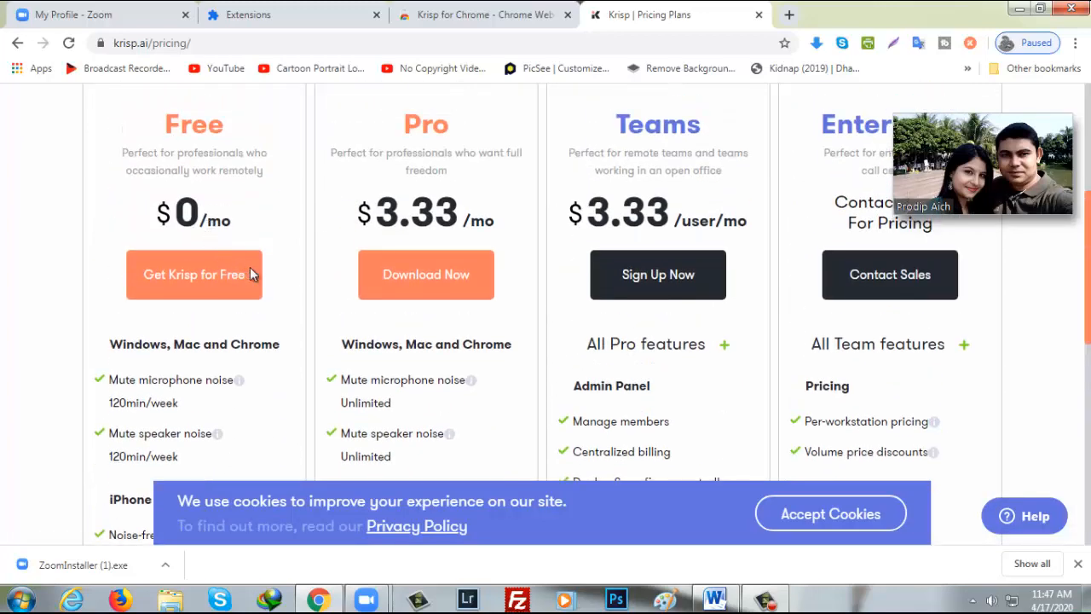
pyautogui.moveTo(528, 268)
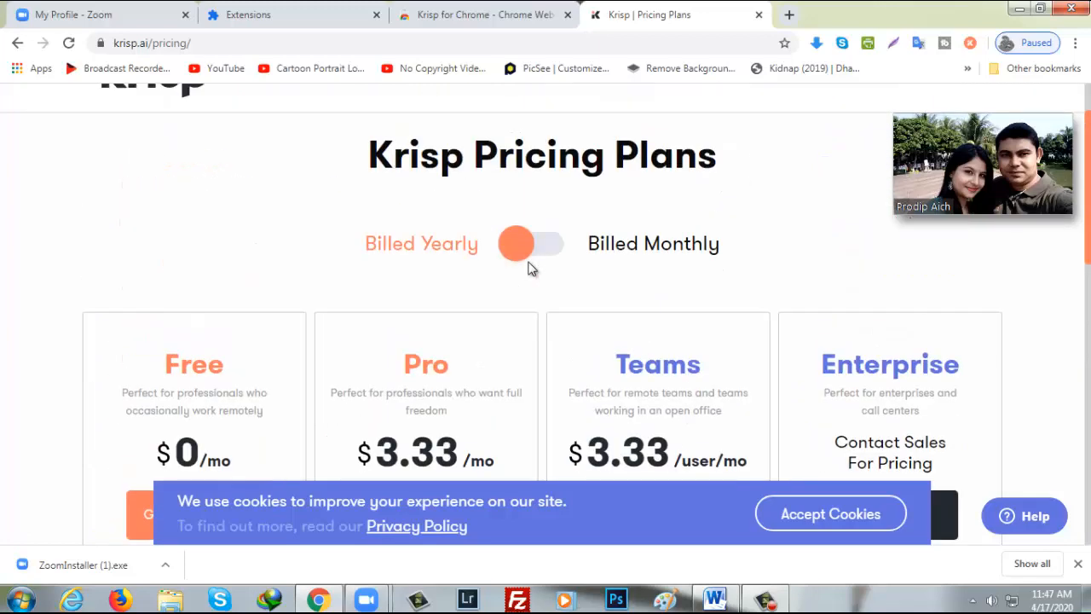
pyautogui.scroll(-3)
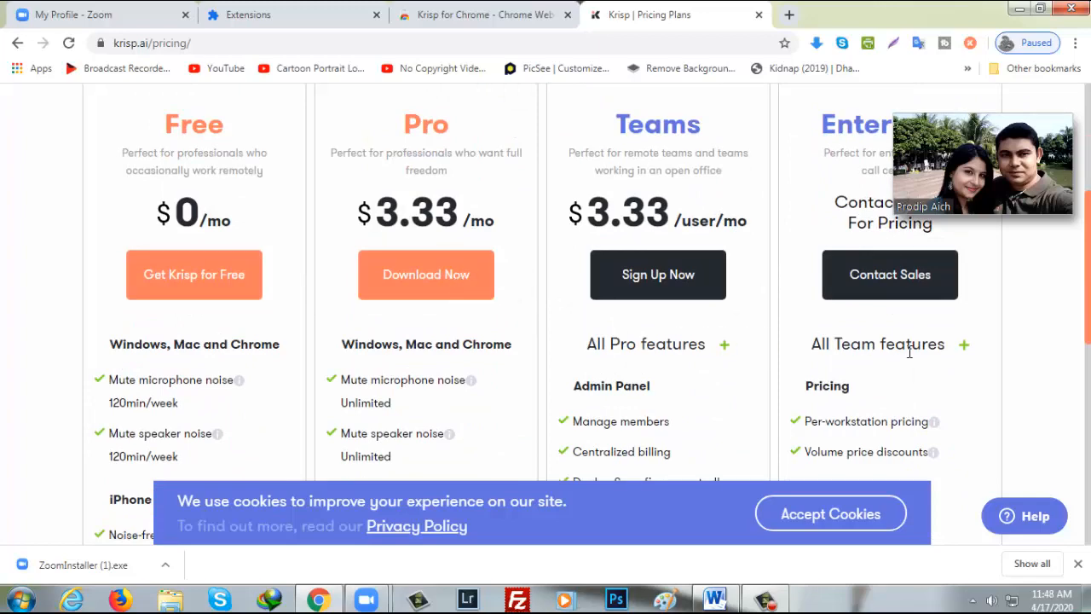
pyautogui.scroll(-3)
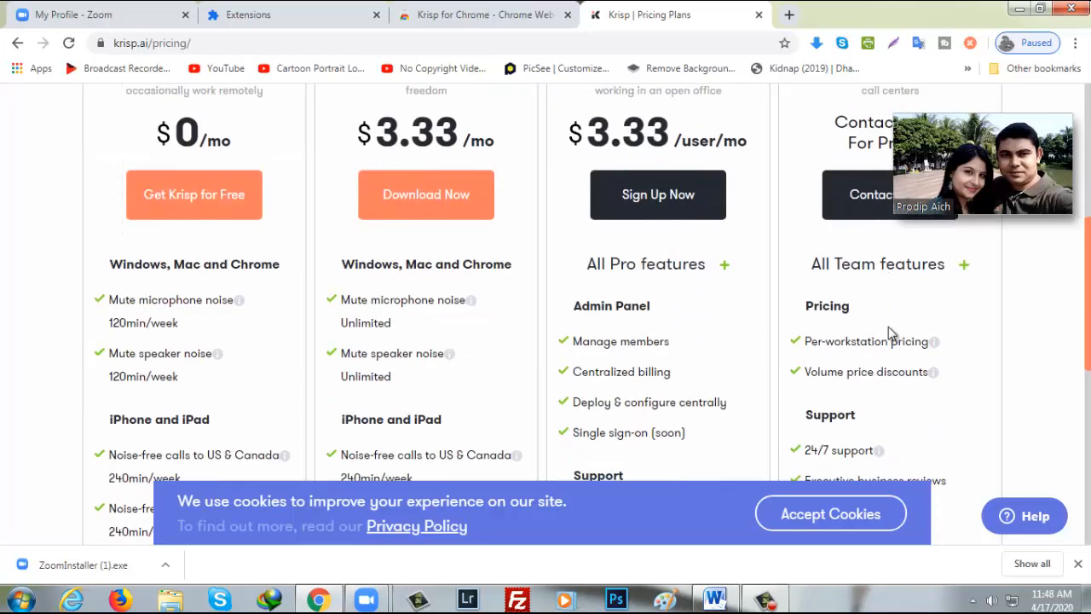
pyautogui.scroll(3)
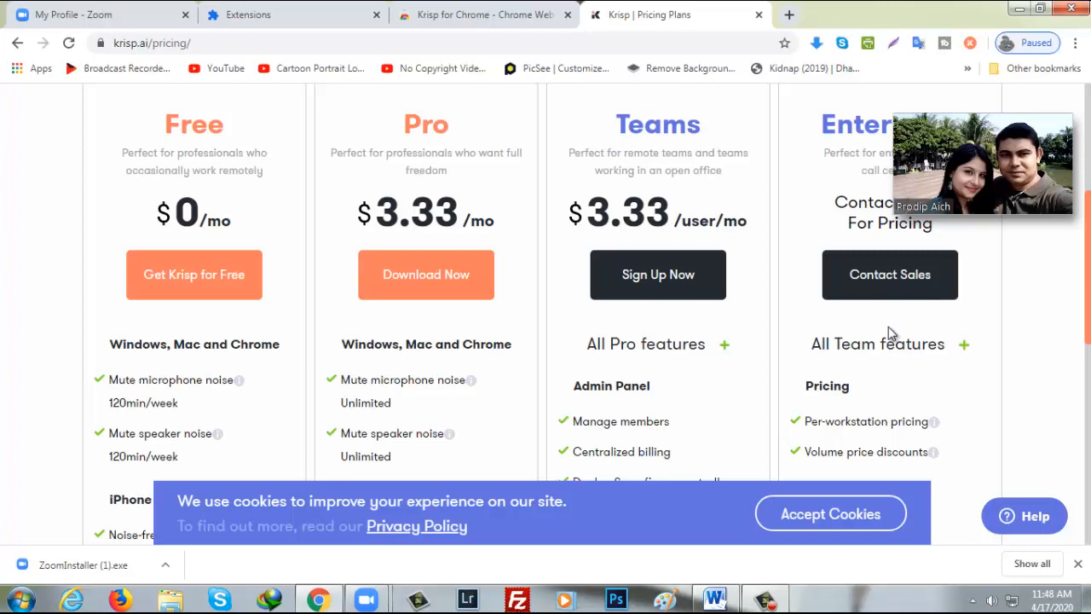
pyautogui.moveTo(890, 333)
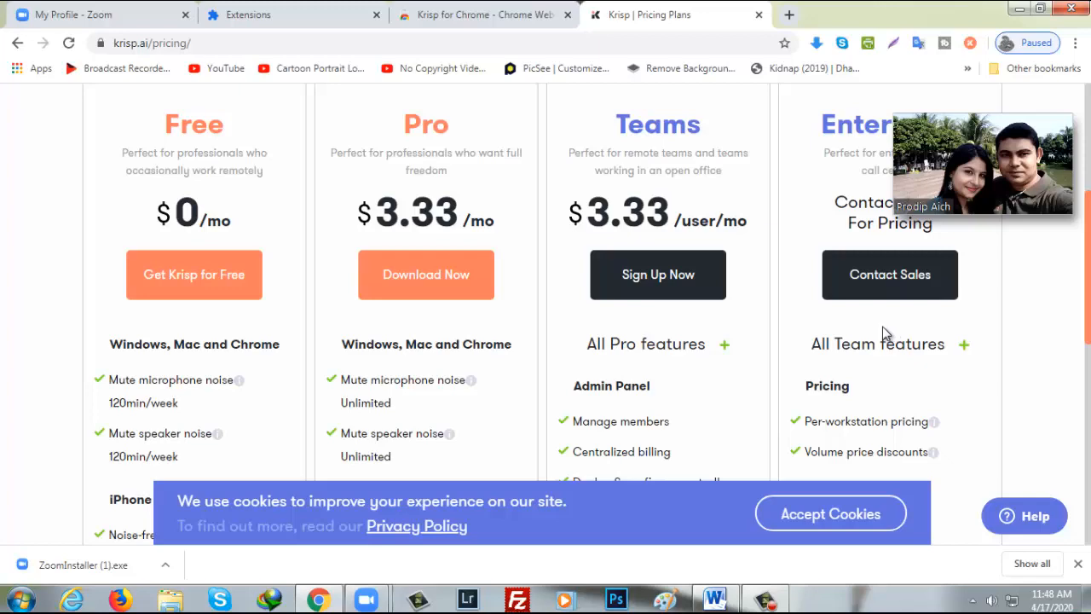